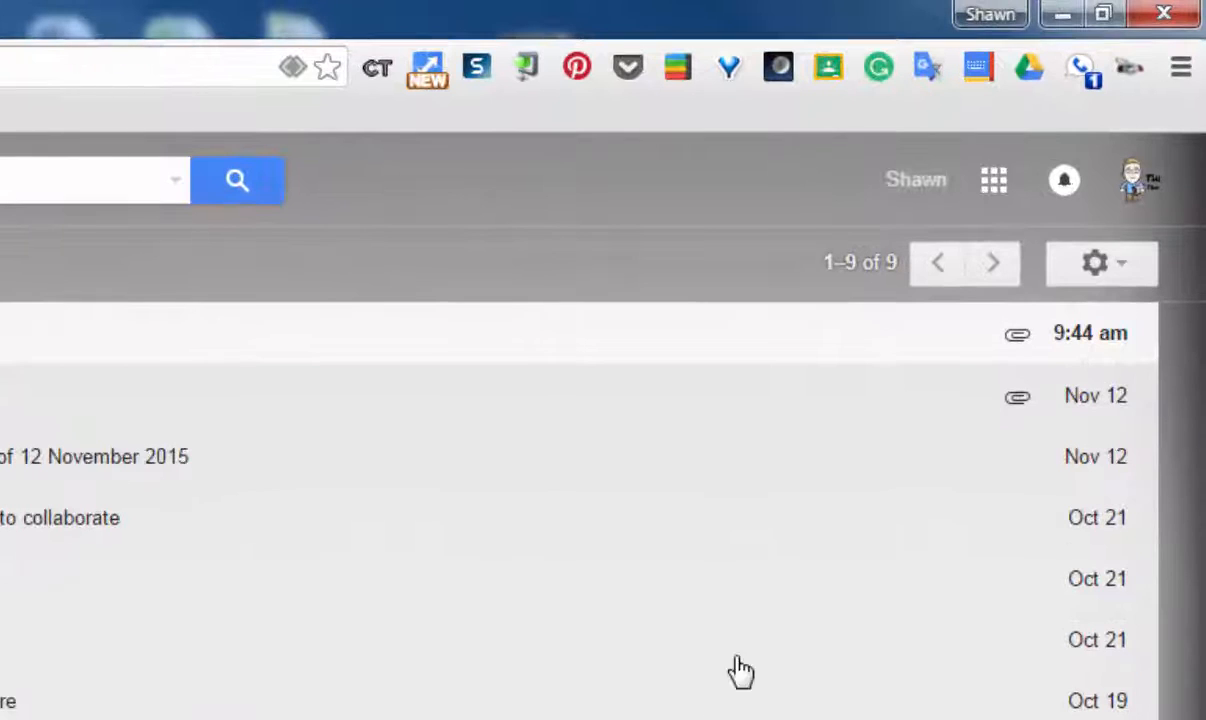
mouse_move(1094, 264)
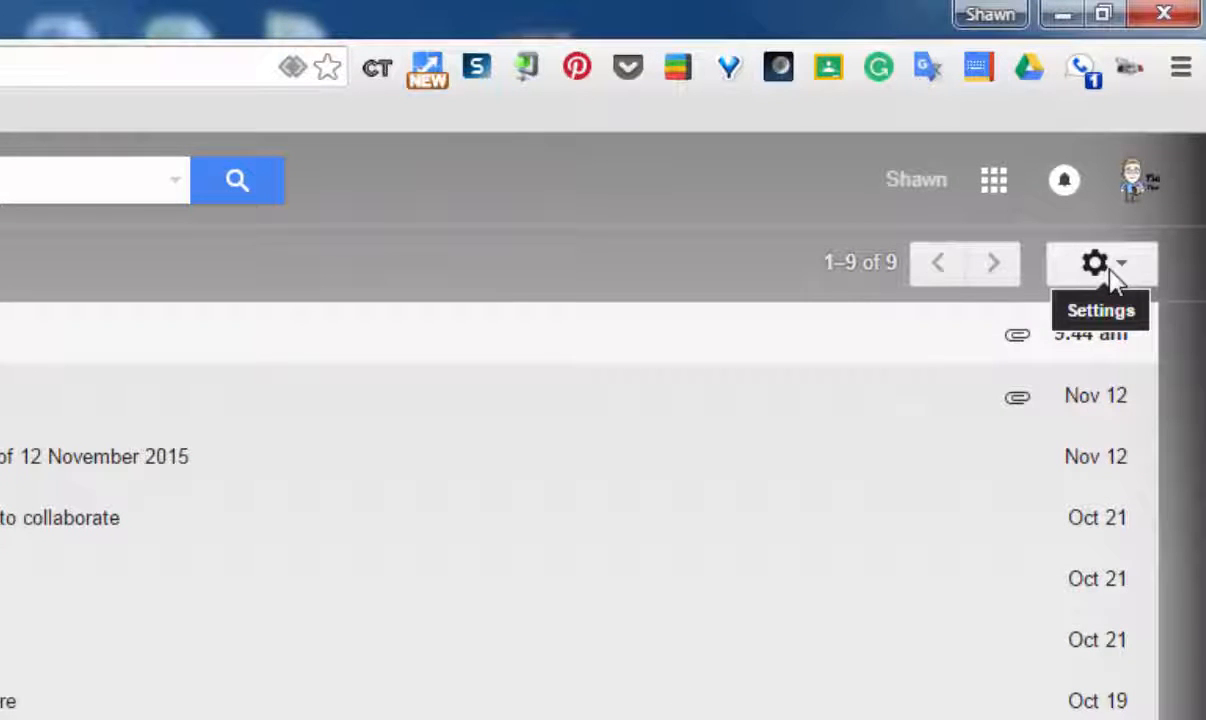
- Reach Gmail's full settings page via the gear menu
click(1092, 264)
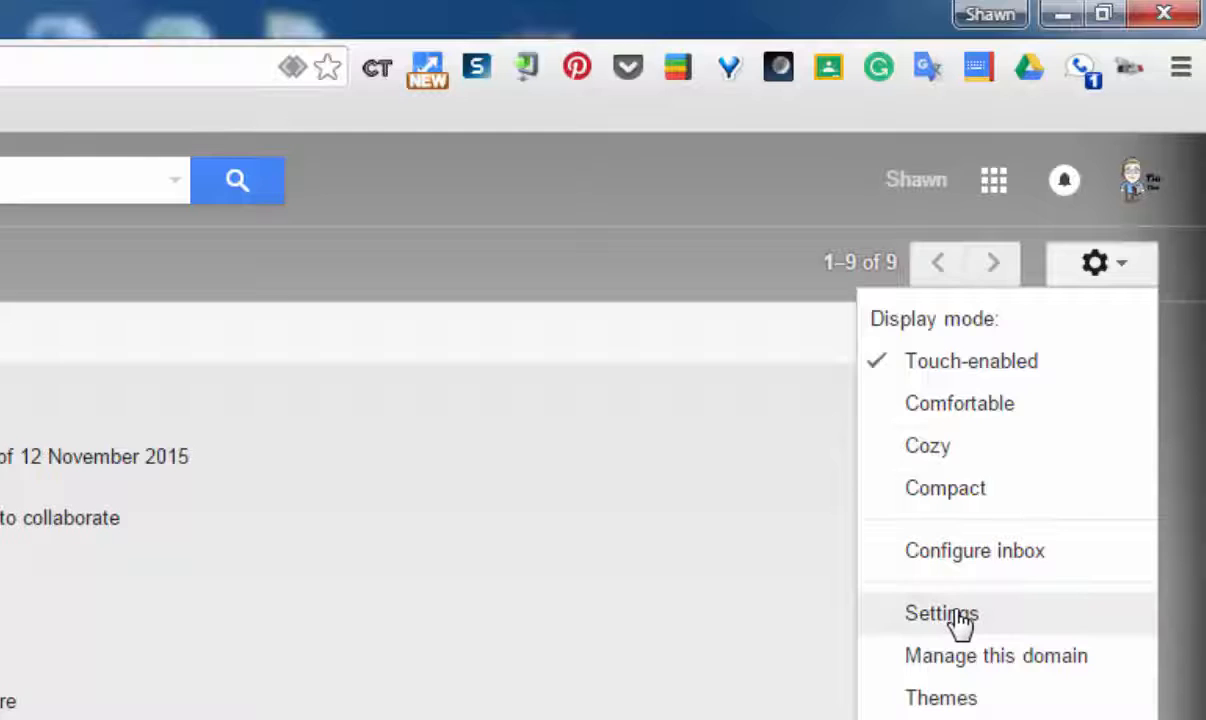
click(936, 612)
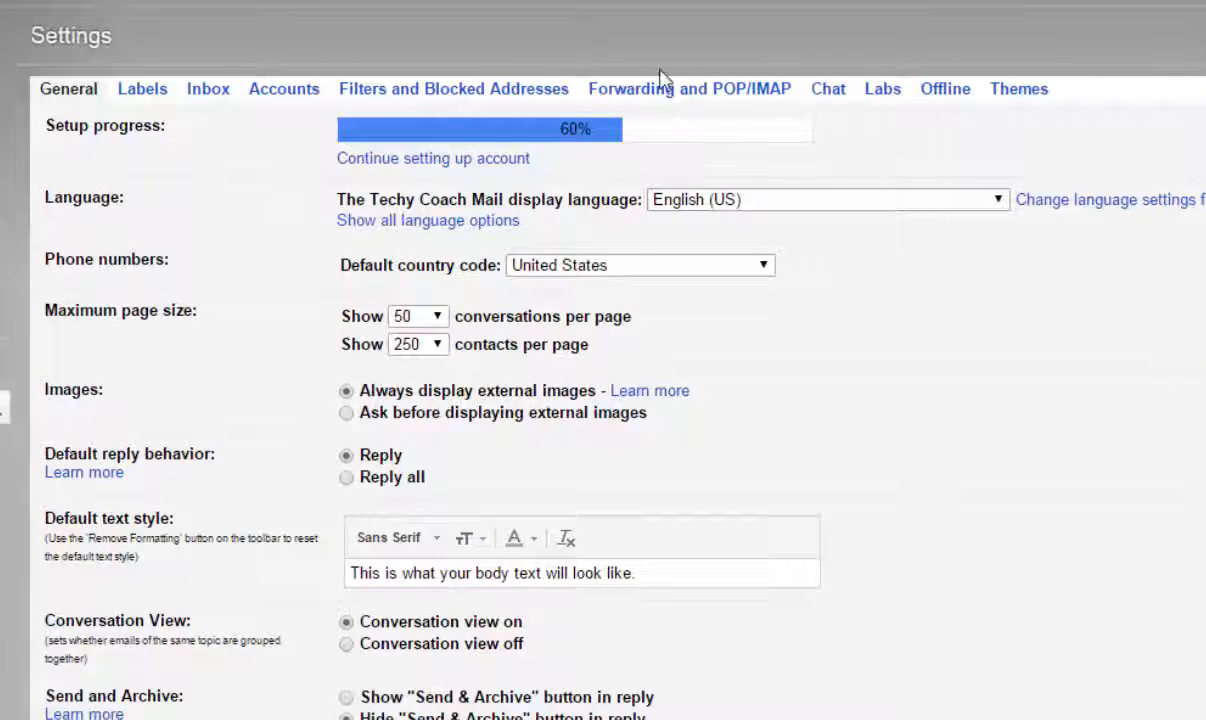
- Enable the Canned Responses lab in the Labs settings and review the page
click(882, 88)
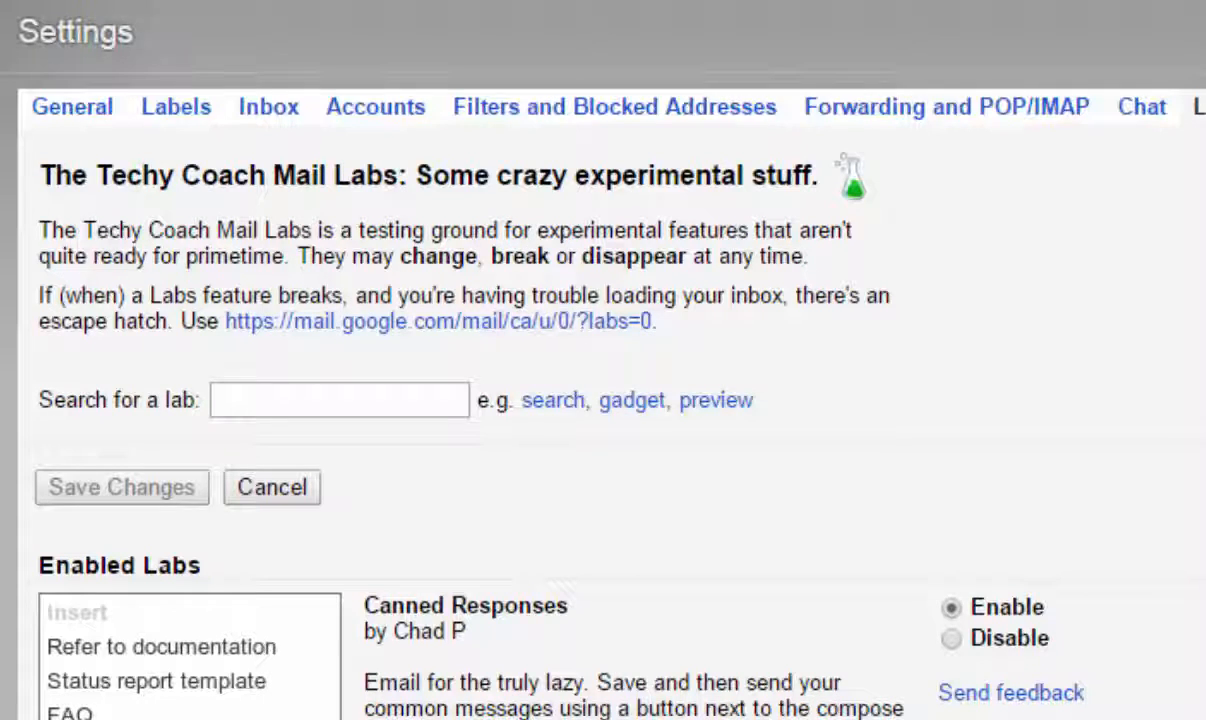
scroll(down, 3)
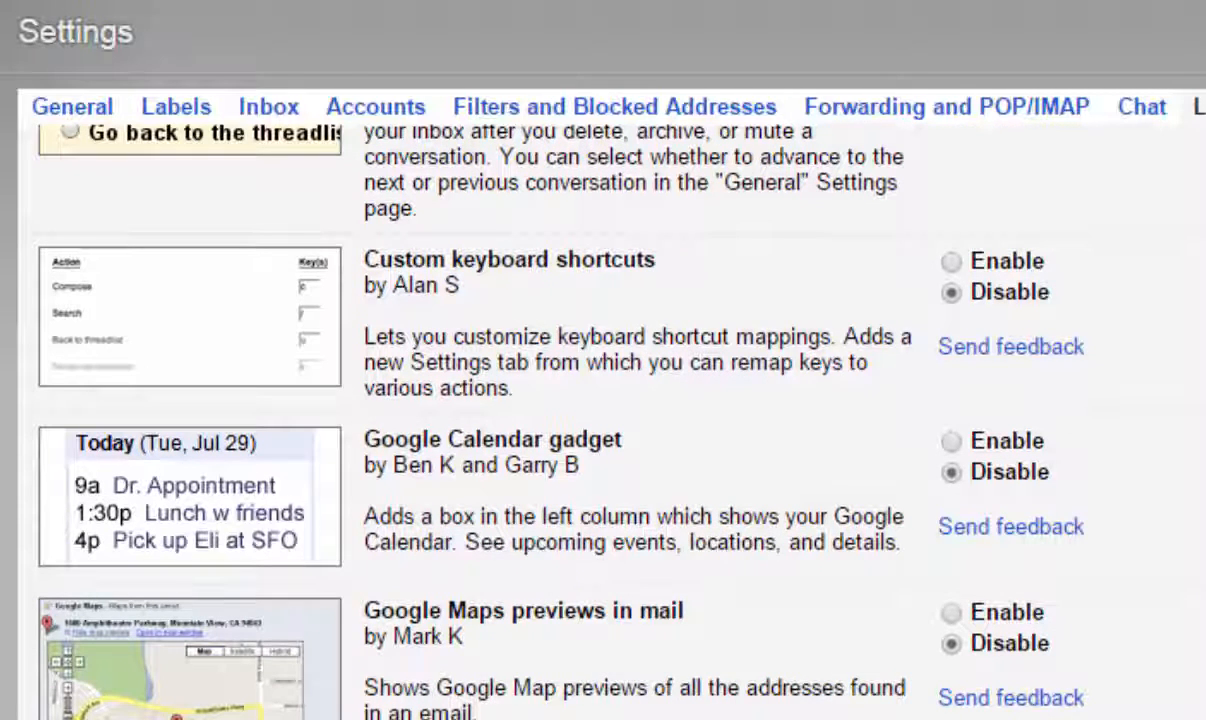
scroll(up, 3)
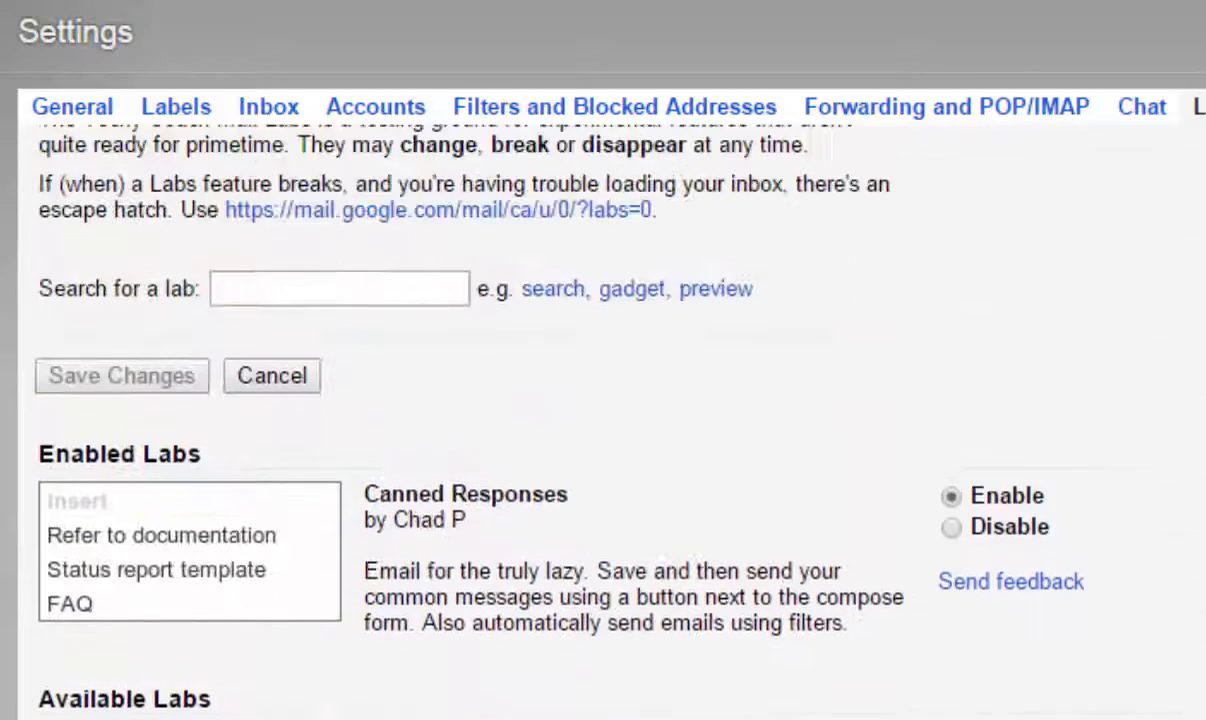
scroll(up, 3)
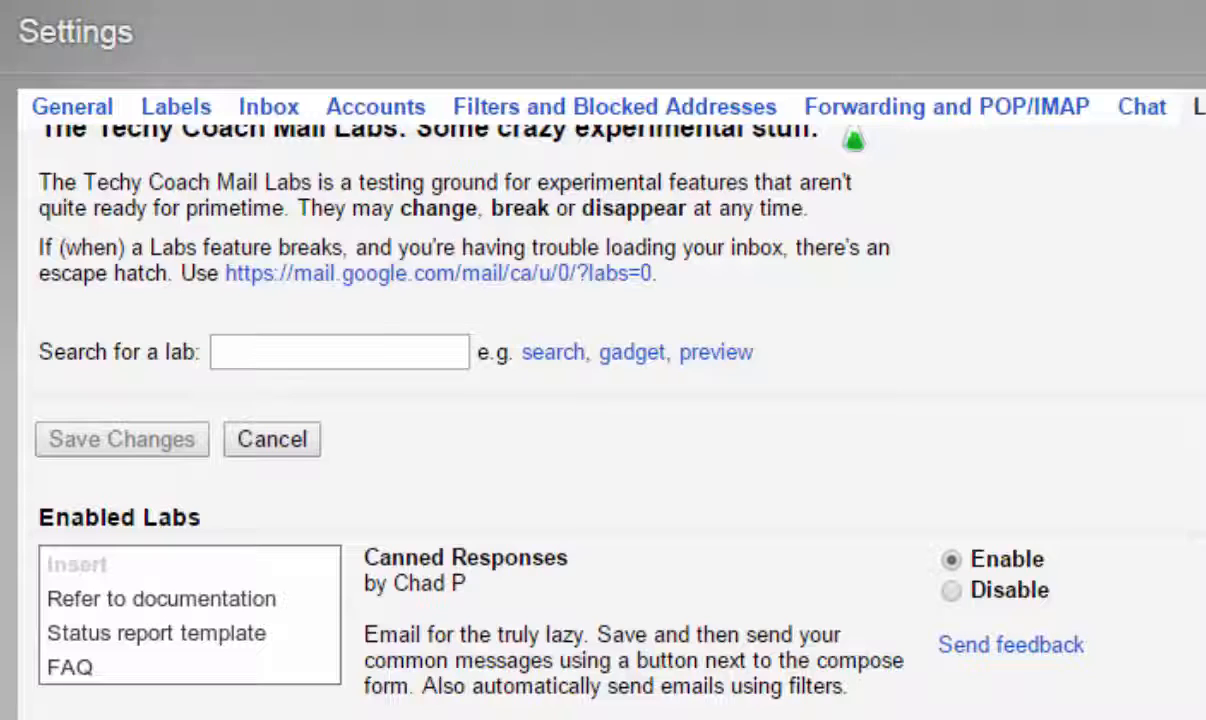
mouse_move(878, 588)
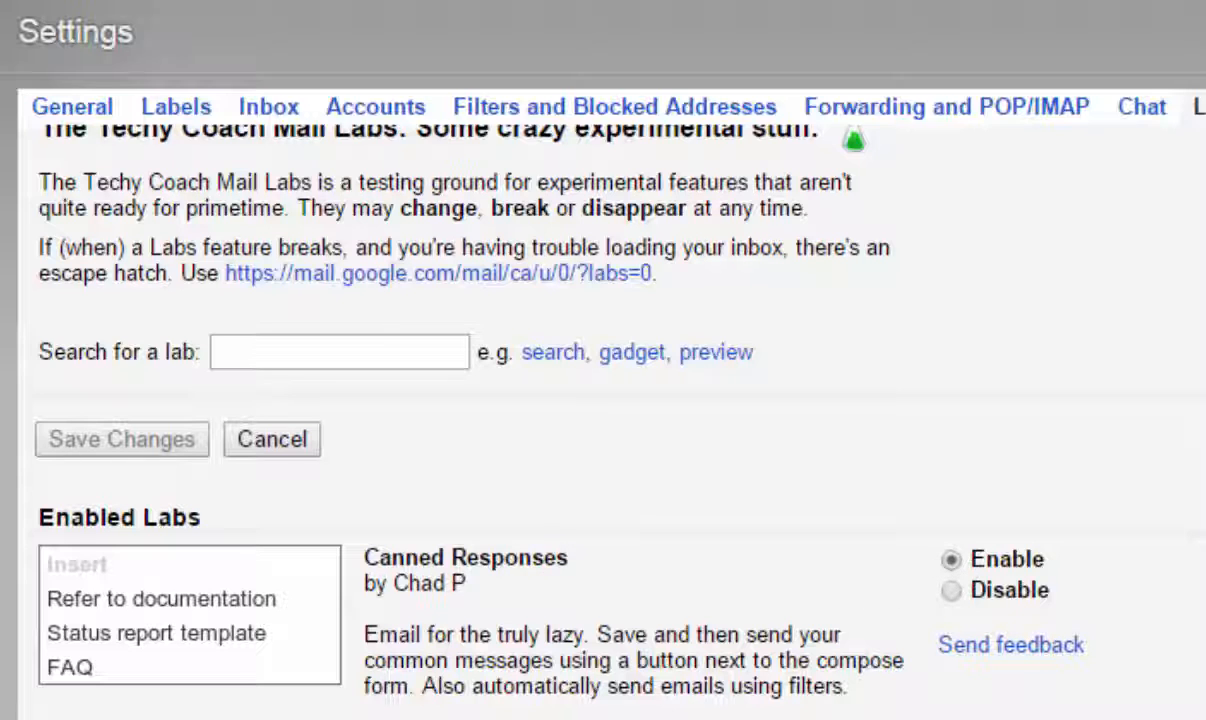
mouse_move(106, 446)
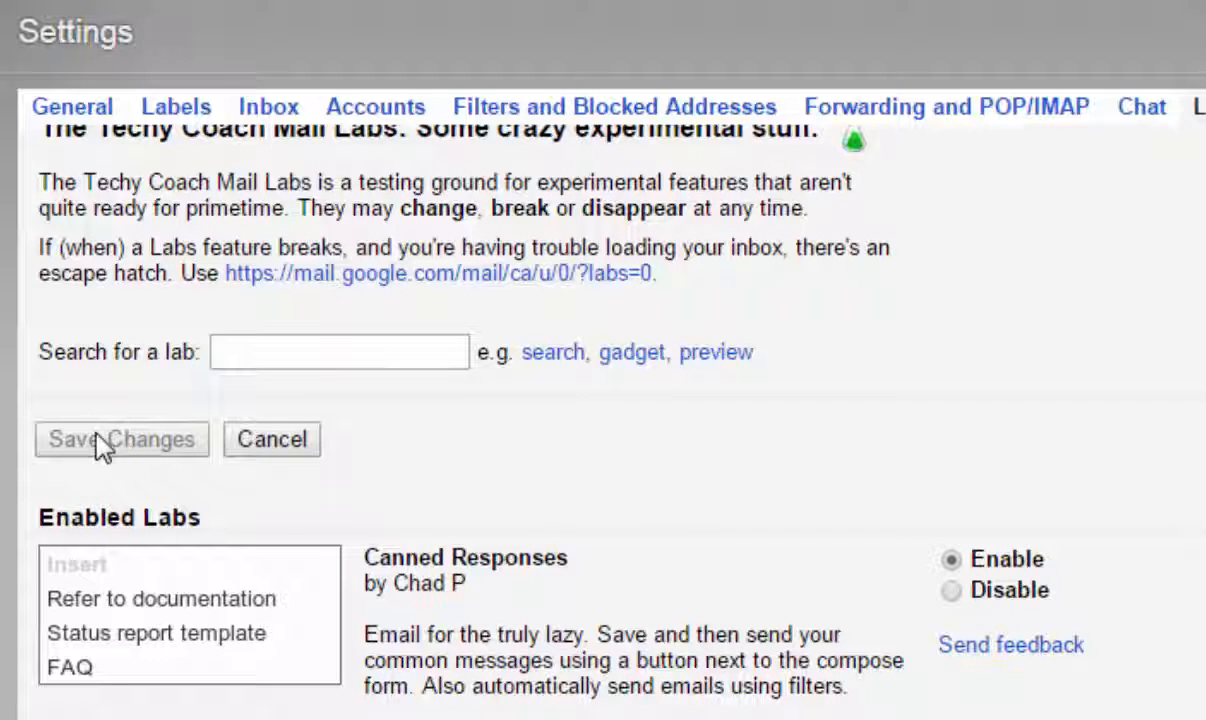
mouse_move(402, 484)
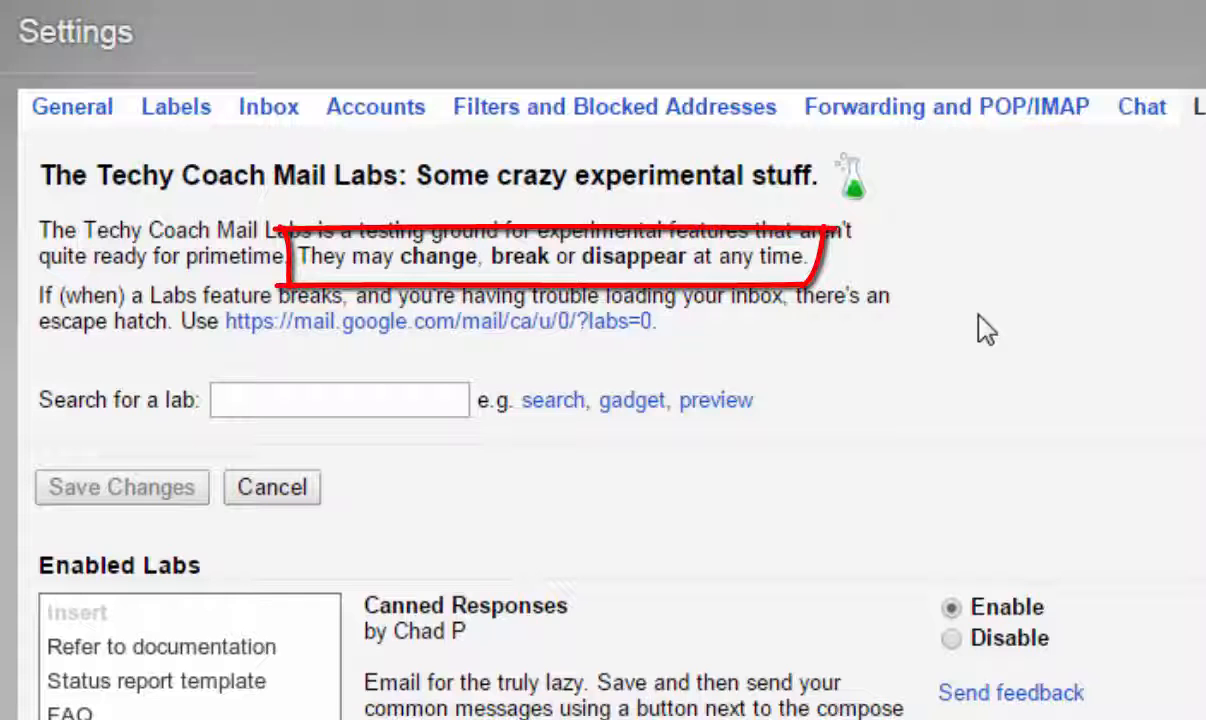
mouse_move(1016, 332)
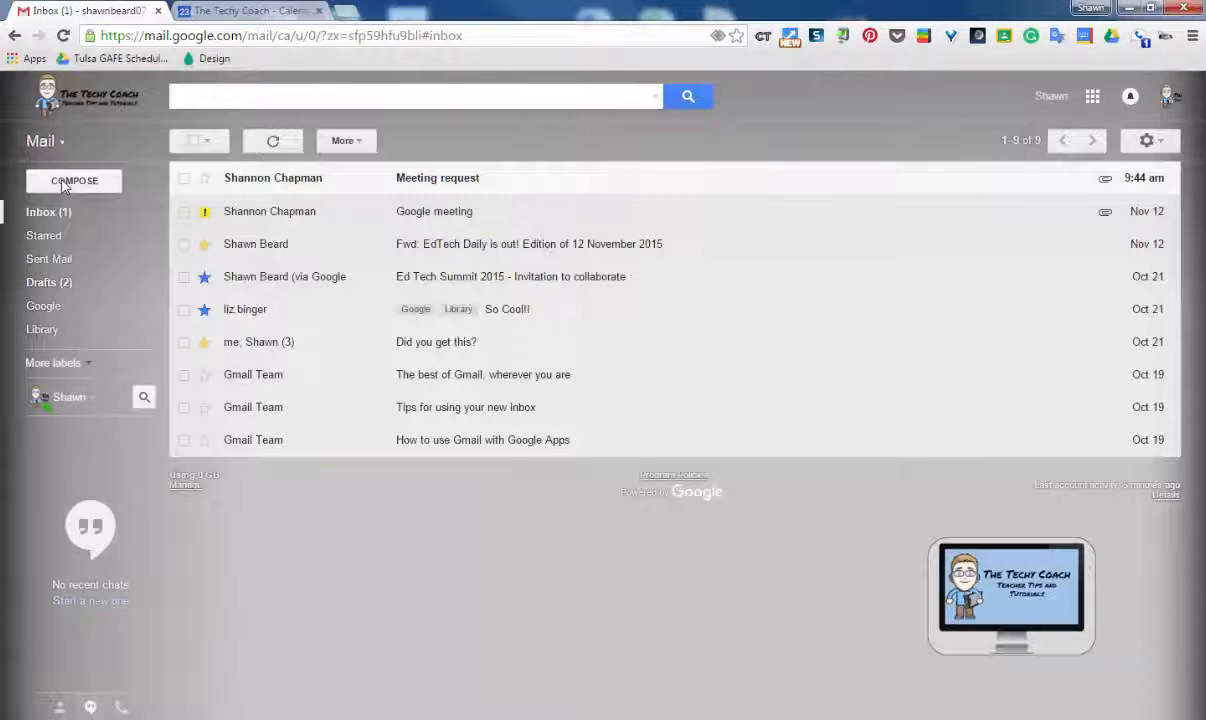
- Compose a new message with subject 'Online Requirements for Virtual School' and its body
click(72, 180)
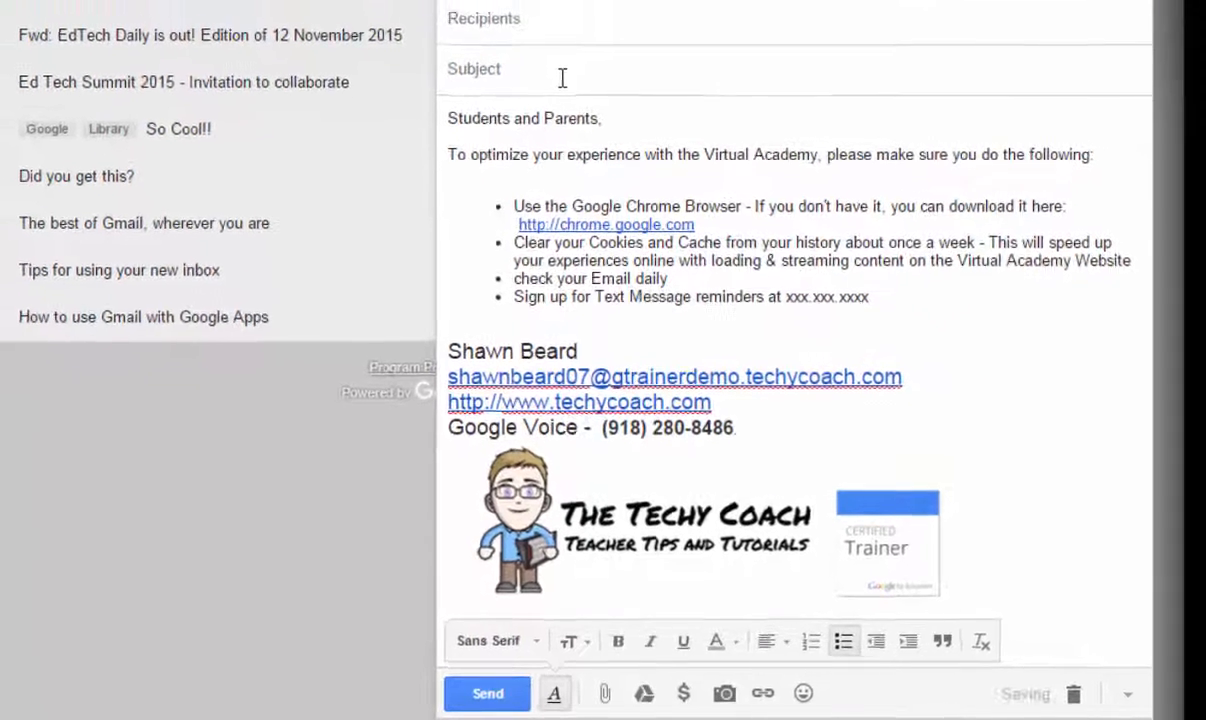
text(Online Requirements fo)
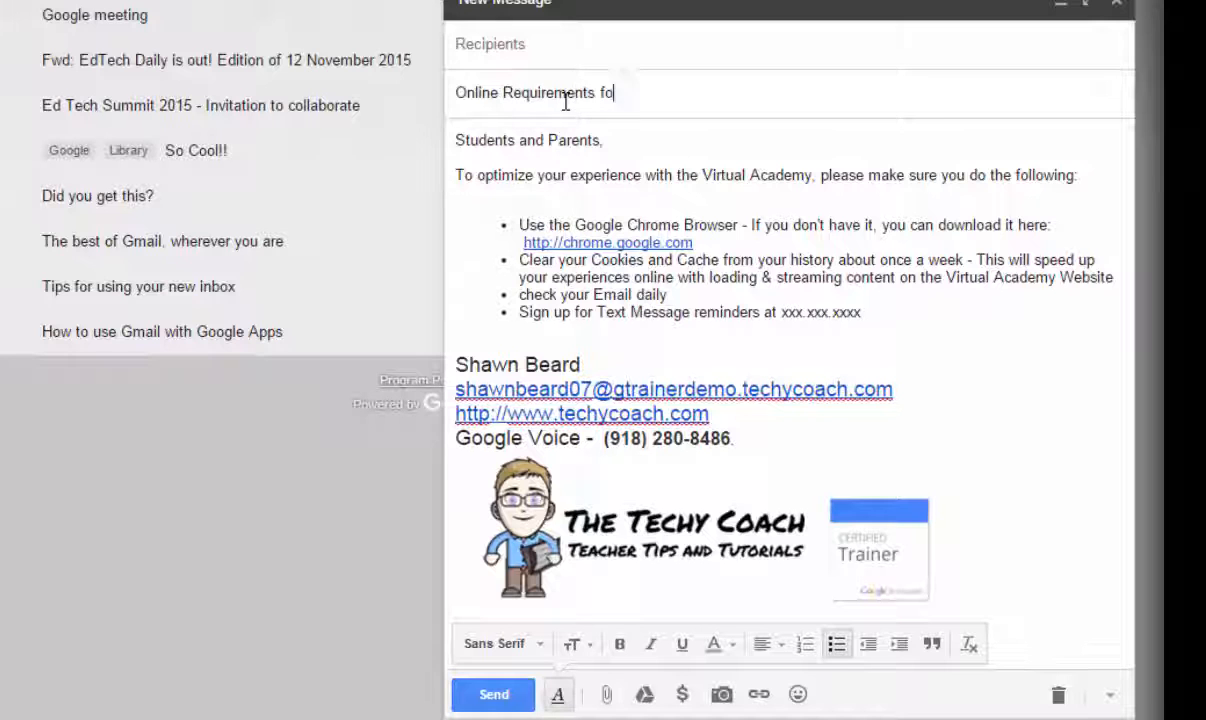
text(r Virtual School)
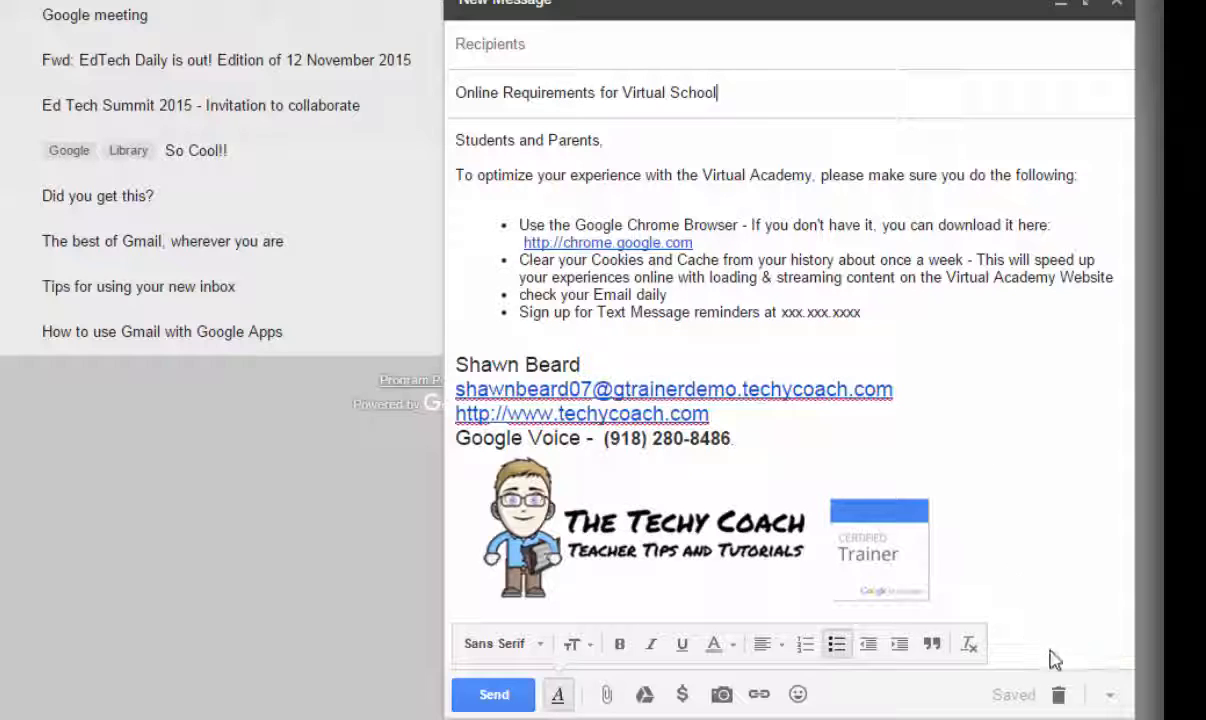
mouse_move(1110, 696)
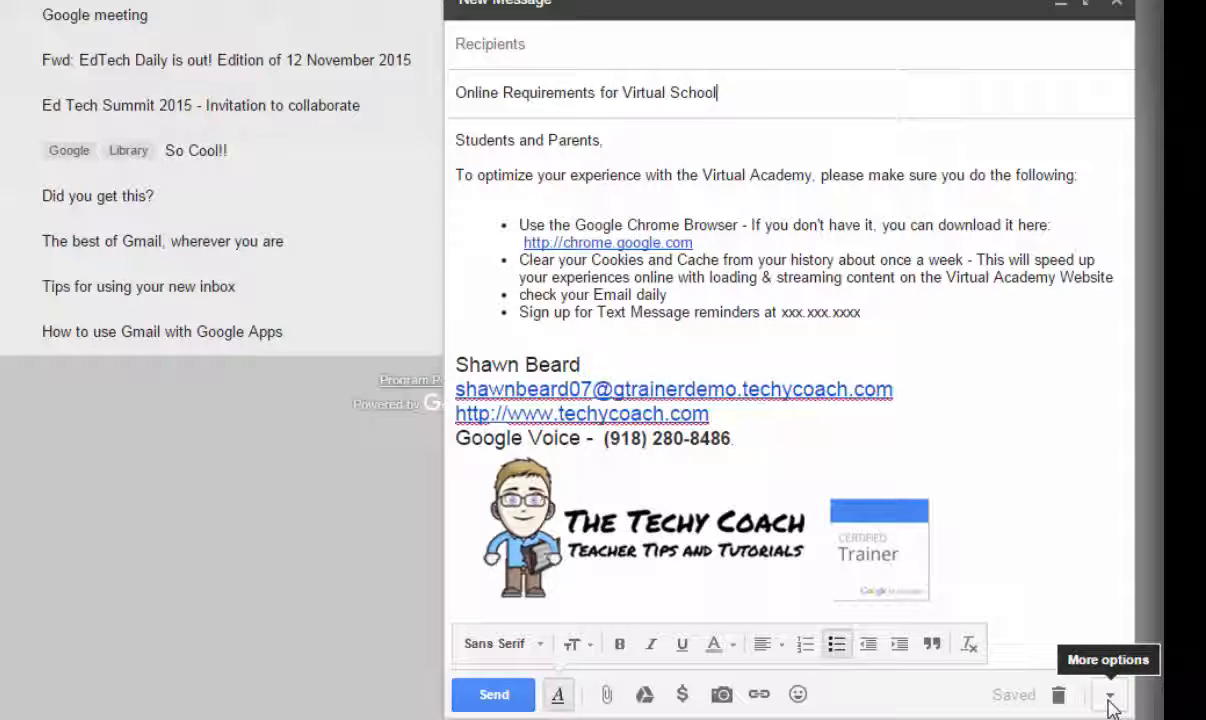
- Save the draft as a new canned response named 'Online Requirements for Virtual School'
click(1112, 690)
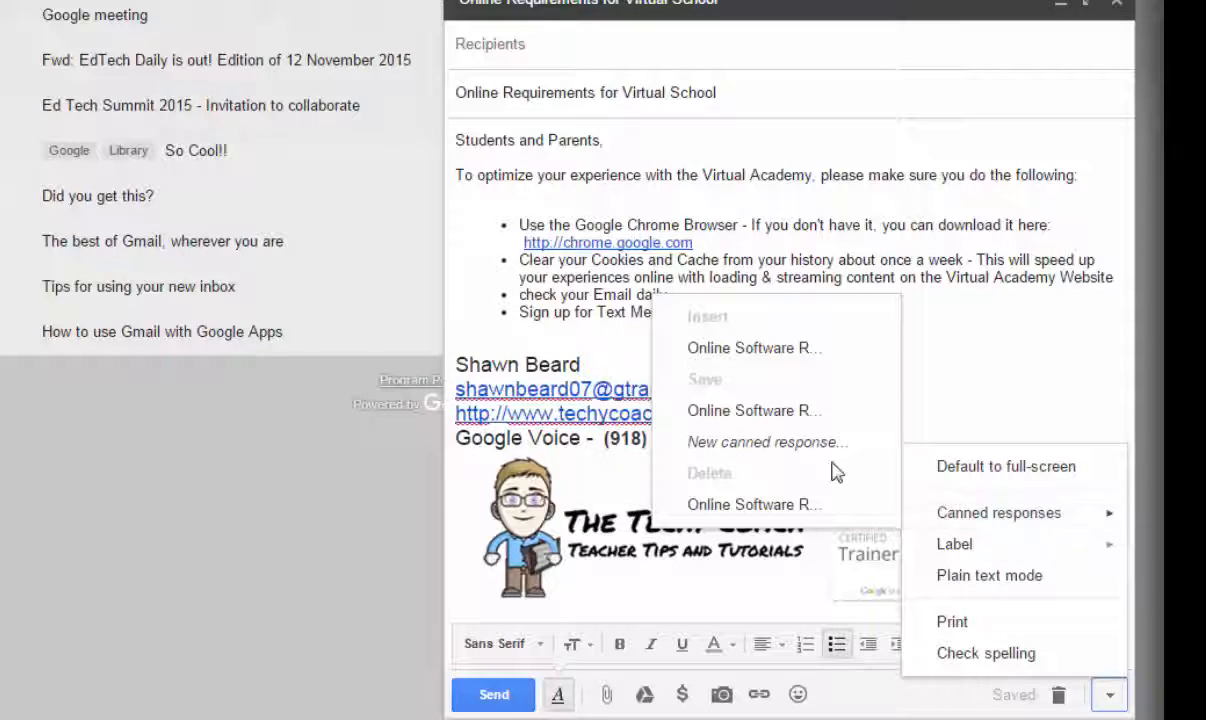
mouse_move(790, 448)
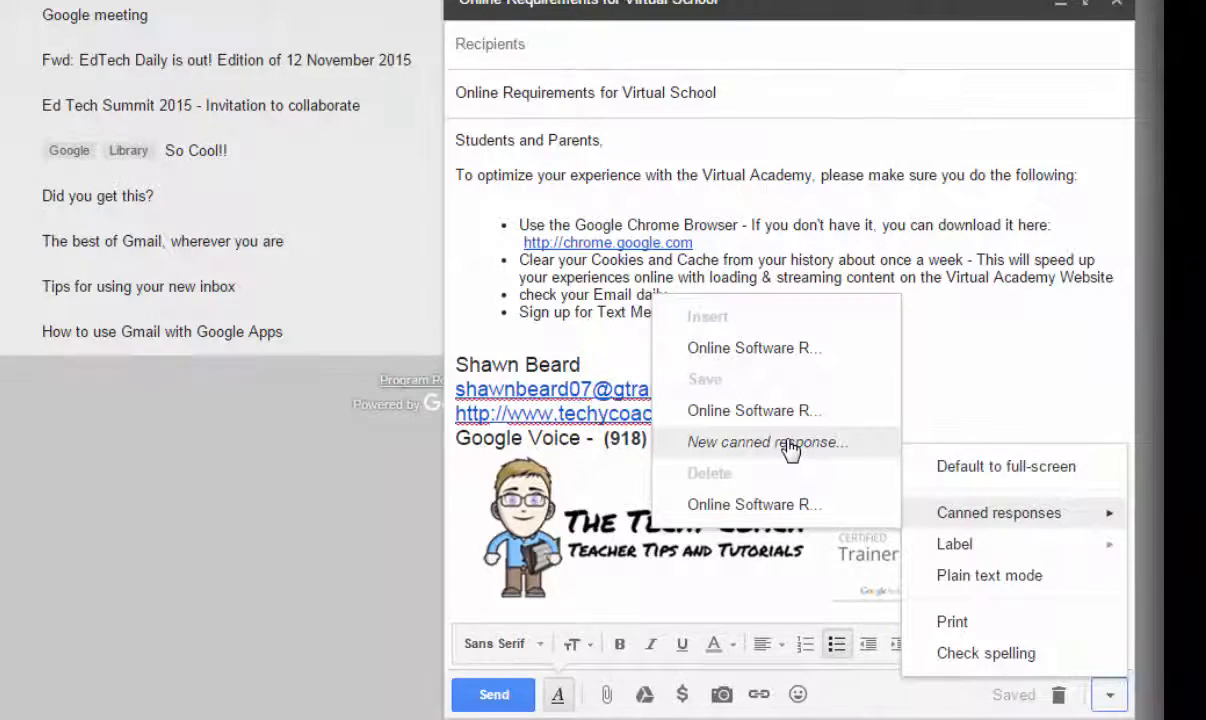
click(756, 442)
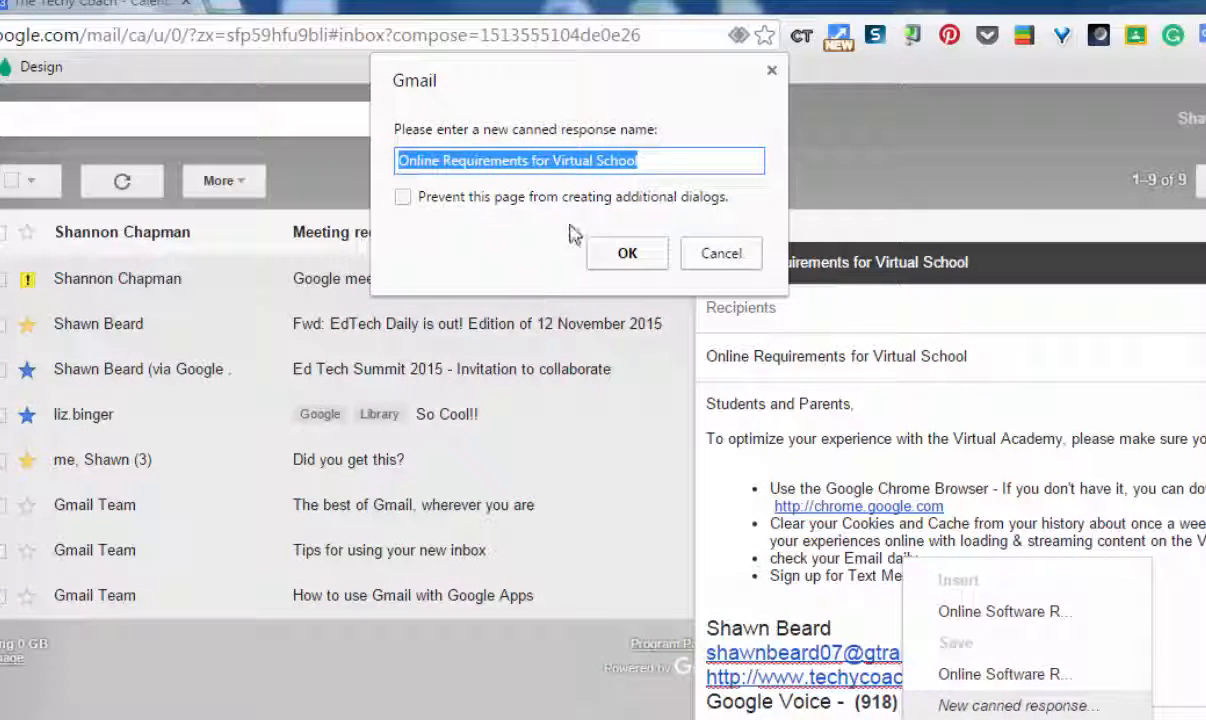
click(628, 252)
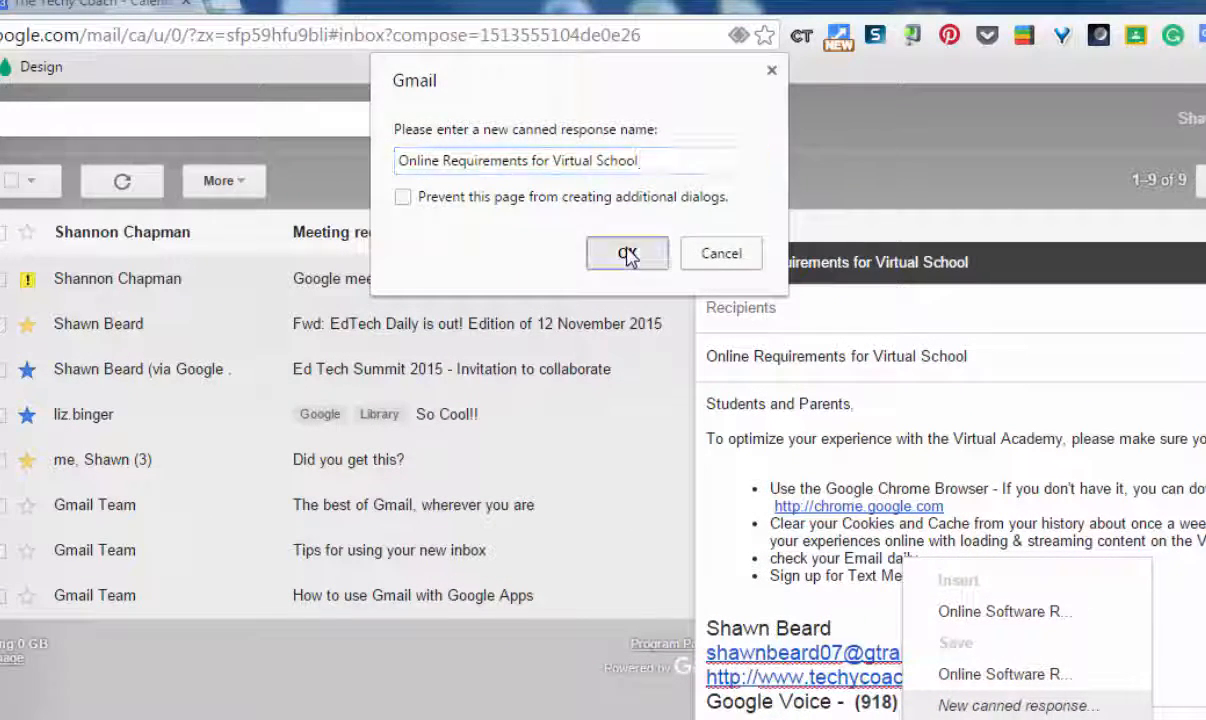
click(628, 252)
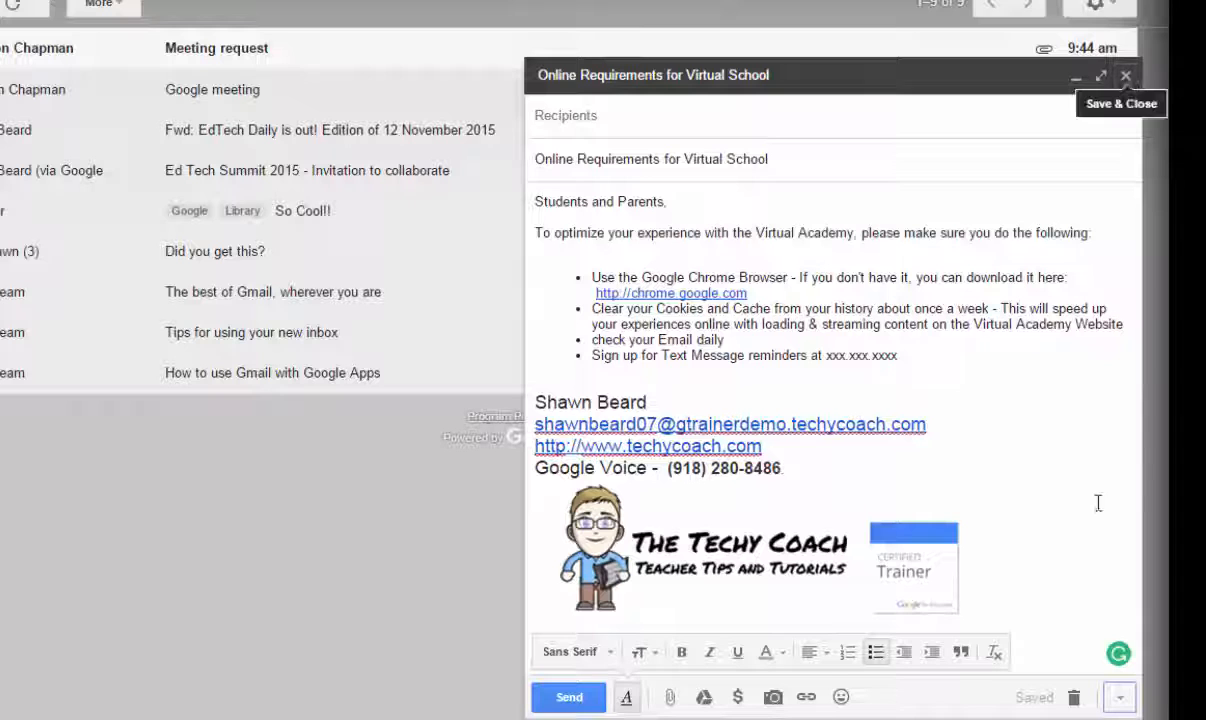
mouse_move(1072, 700)
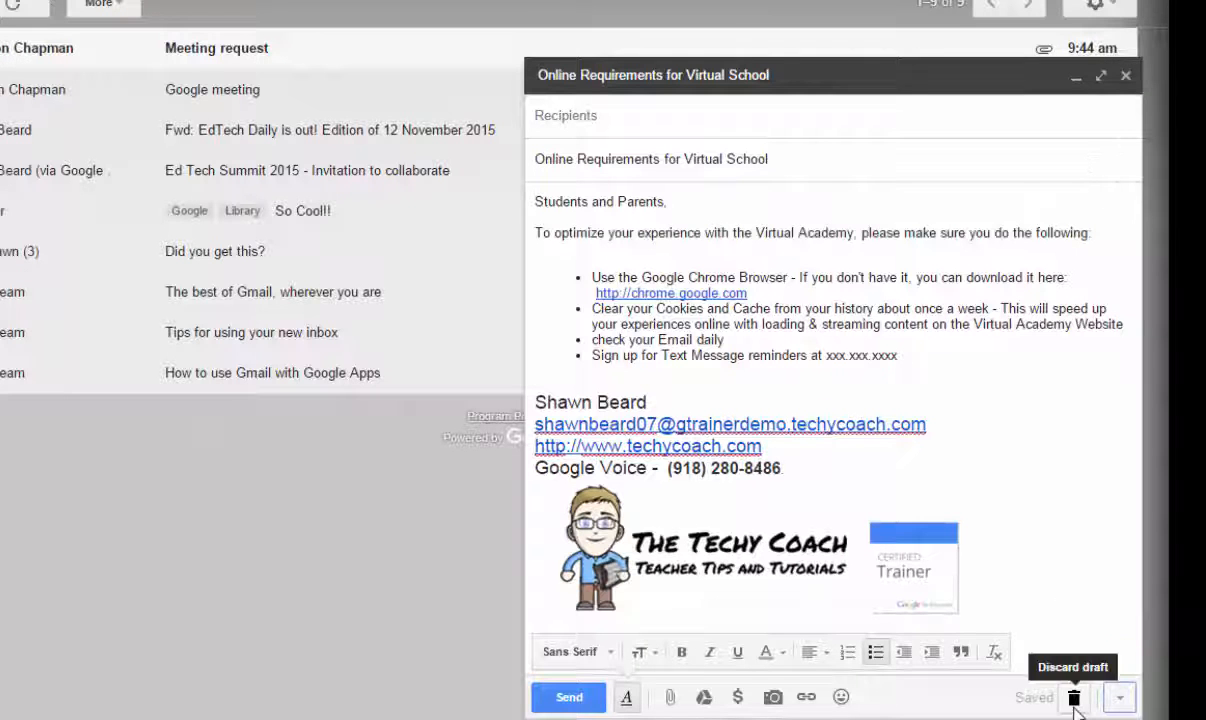
- Discard the draft, leaving the canned response saved
click(1072, 696)
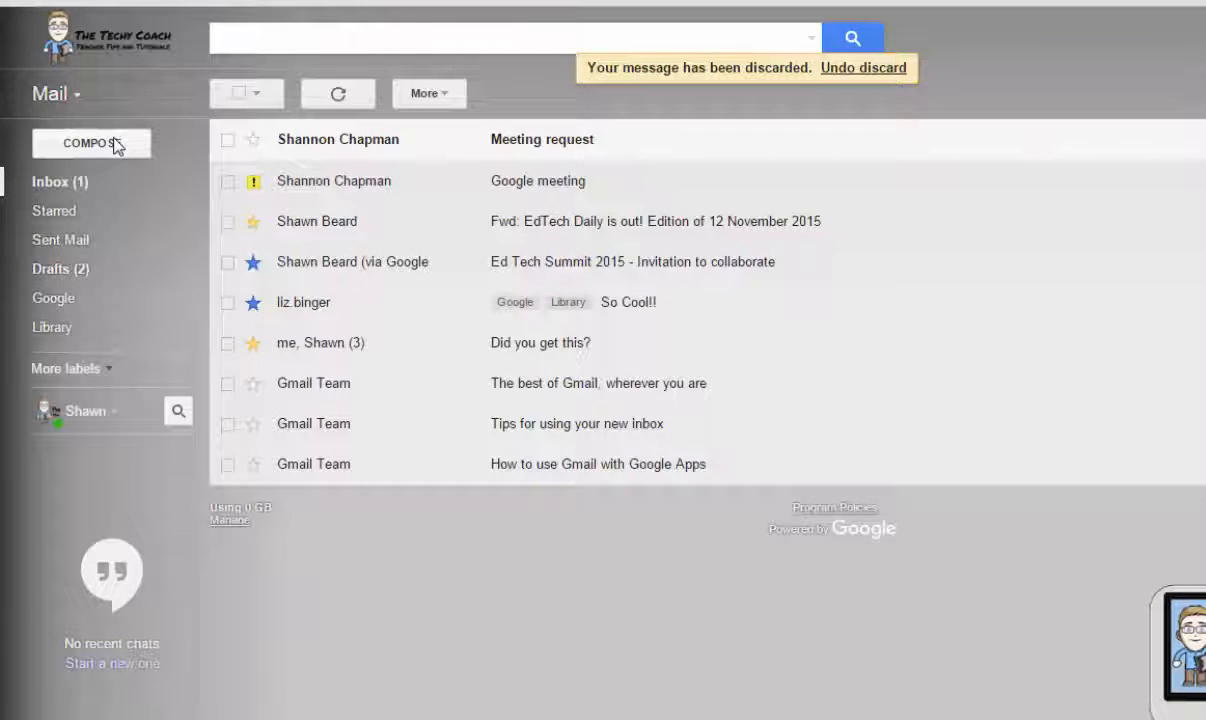
mouse_move(62, 144)
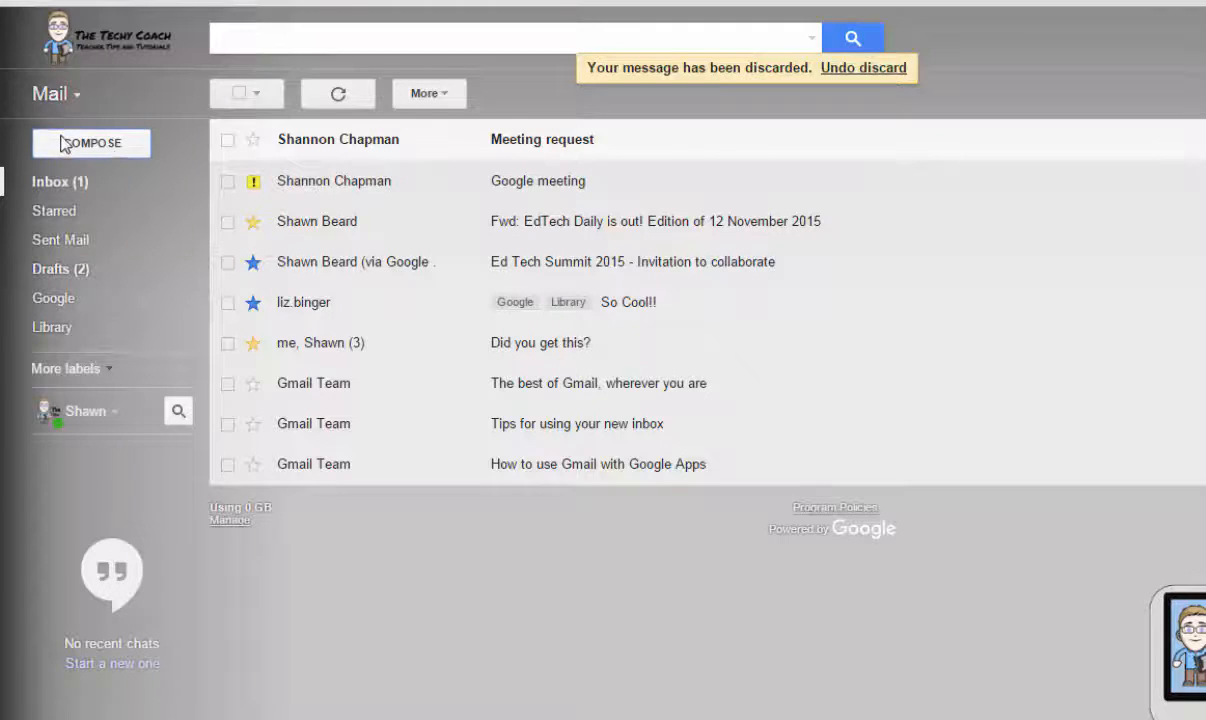
- Start a fresh message and reach its canned responses options
click(92, 144)
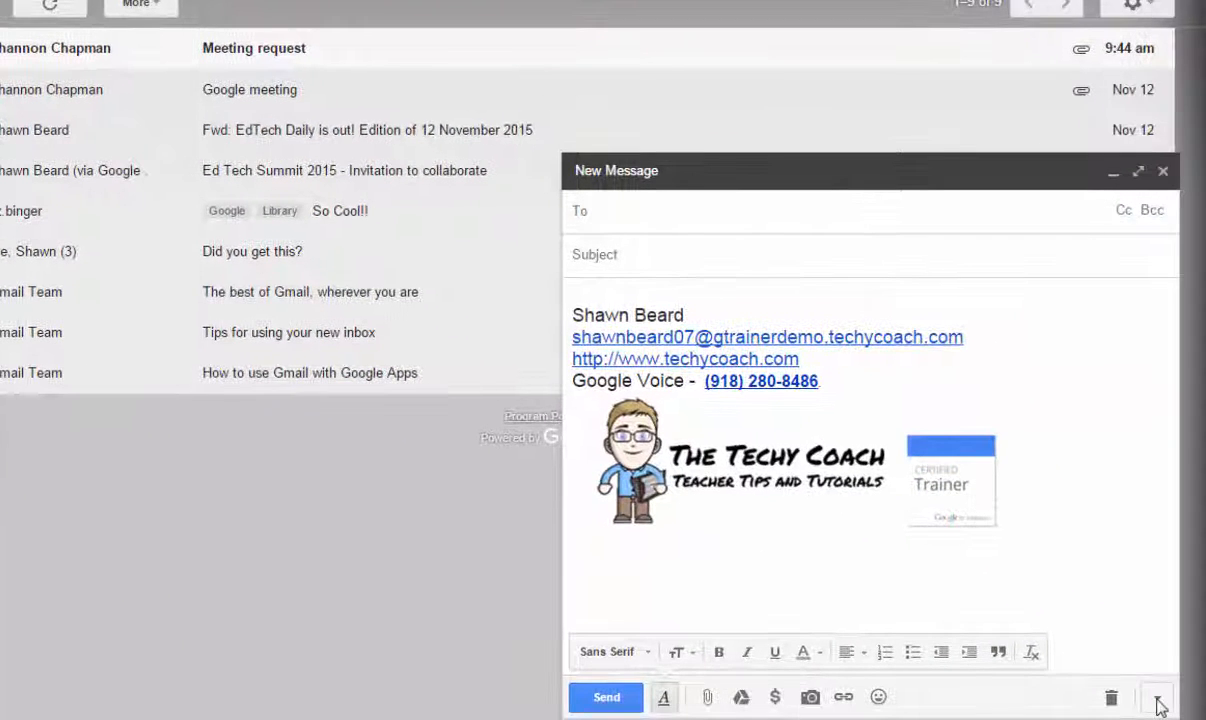
click(1156, 682)
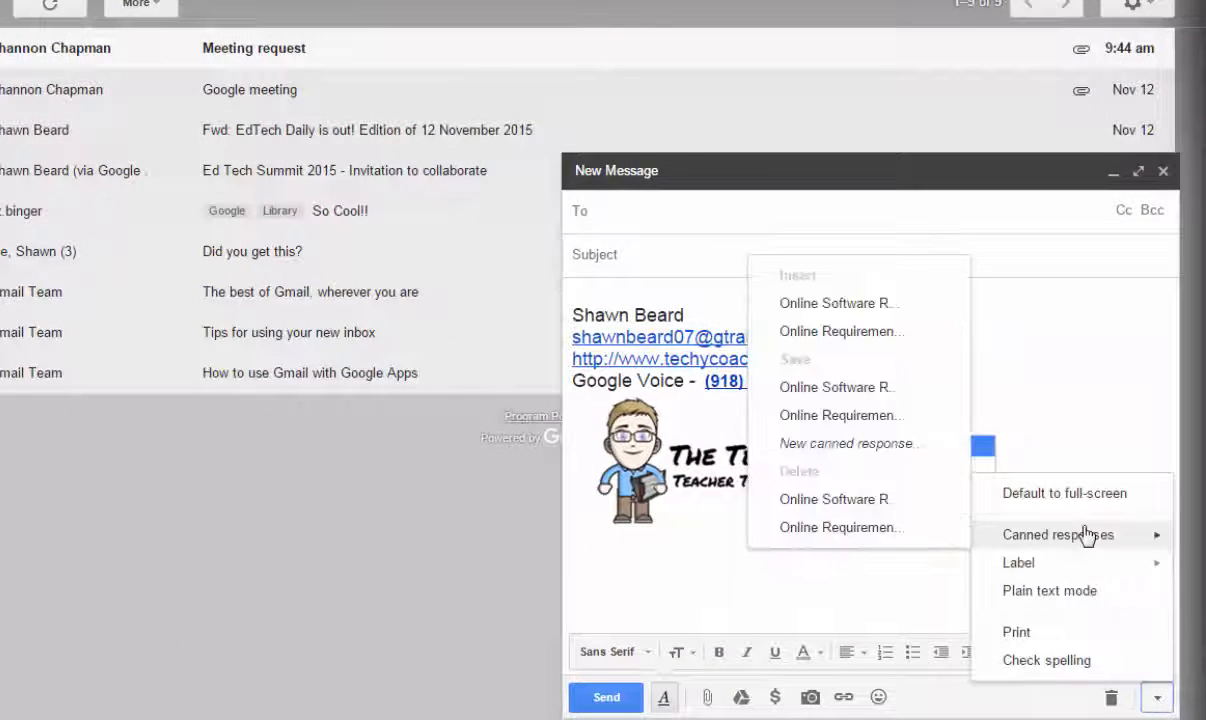
mouse_move(808, 284)
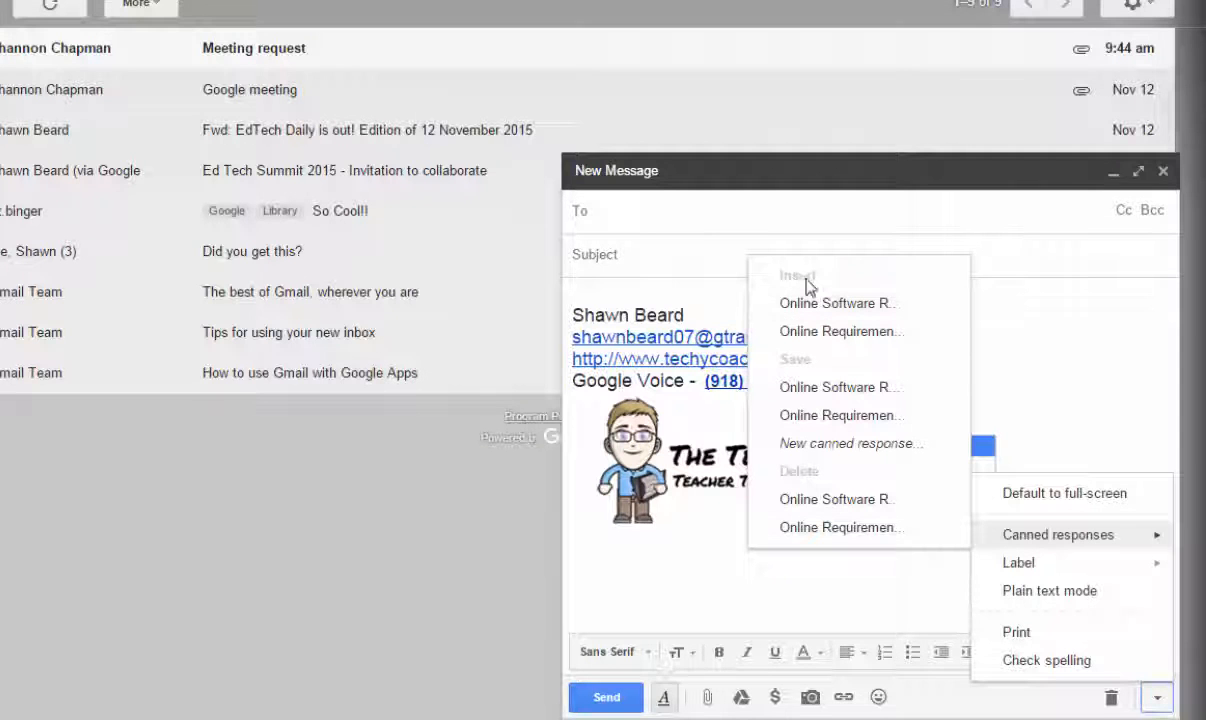
mouse_move(804, 308)
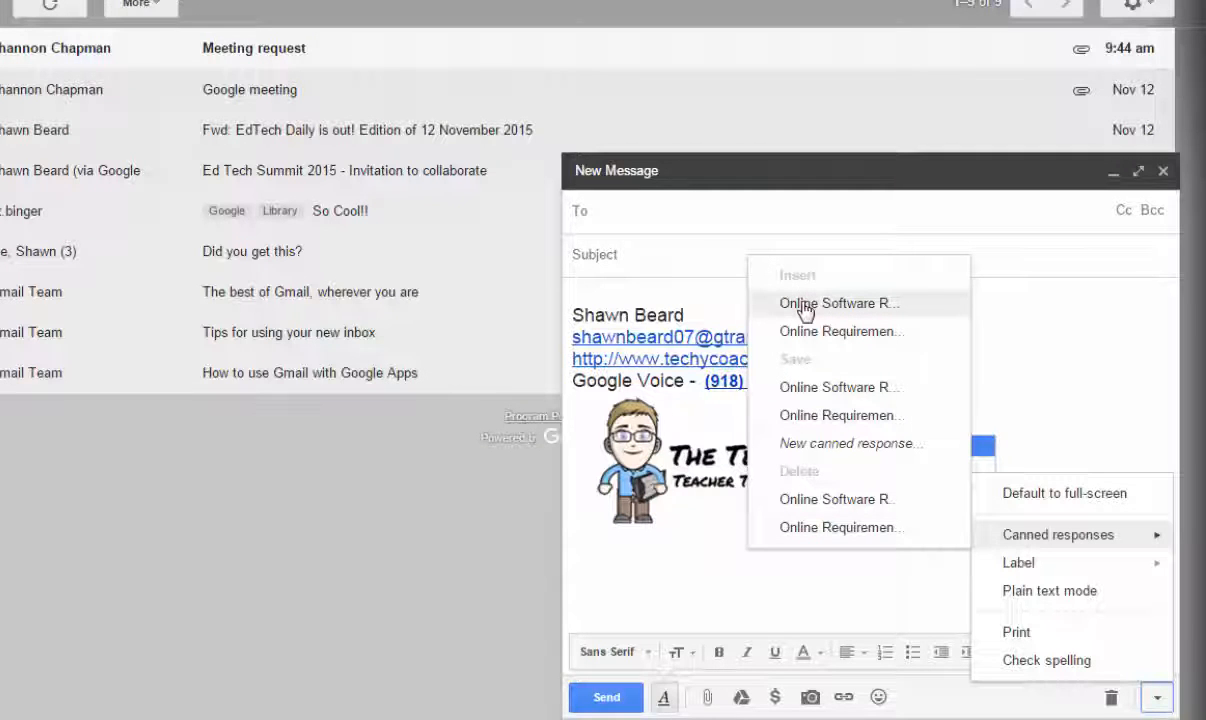
mouse_move(844, 340)
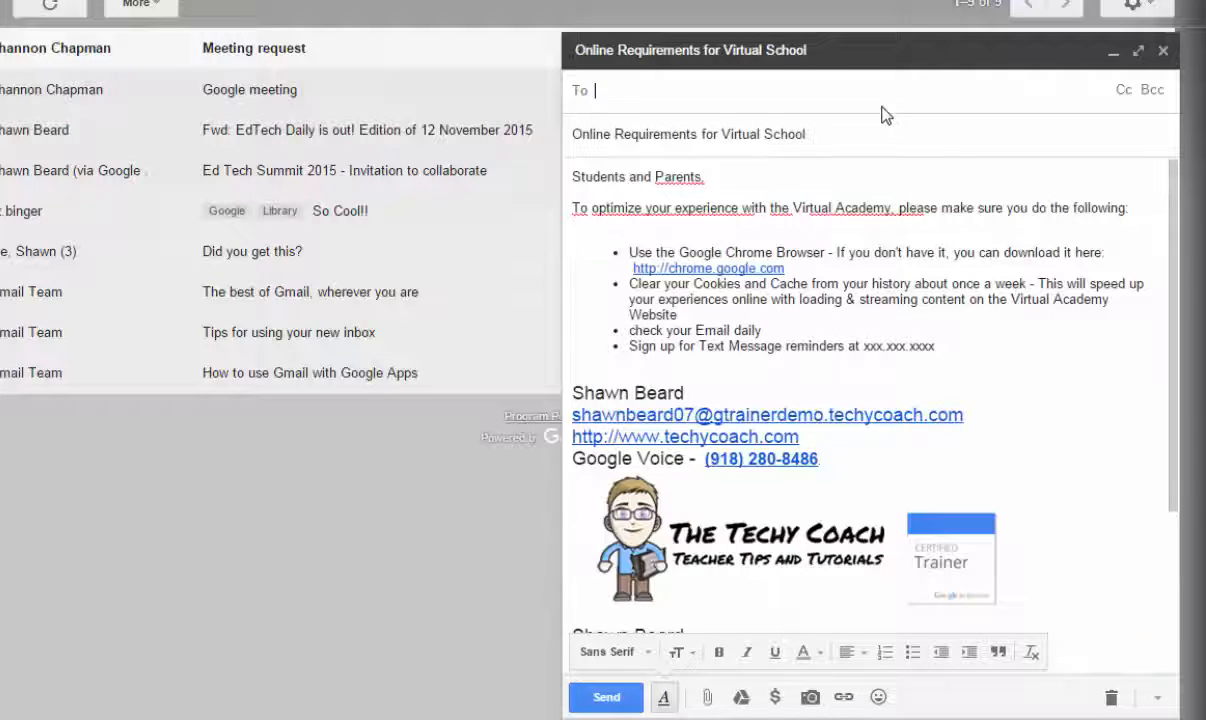
text(shawnbeard0)
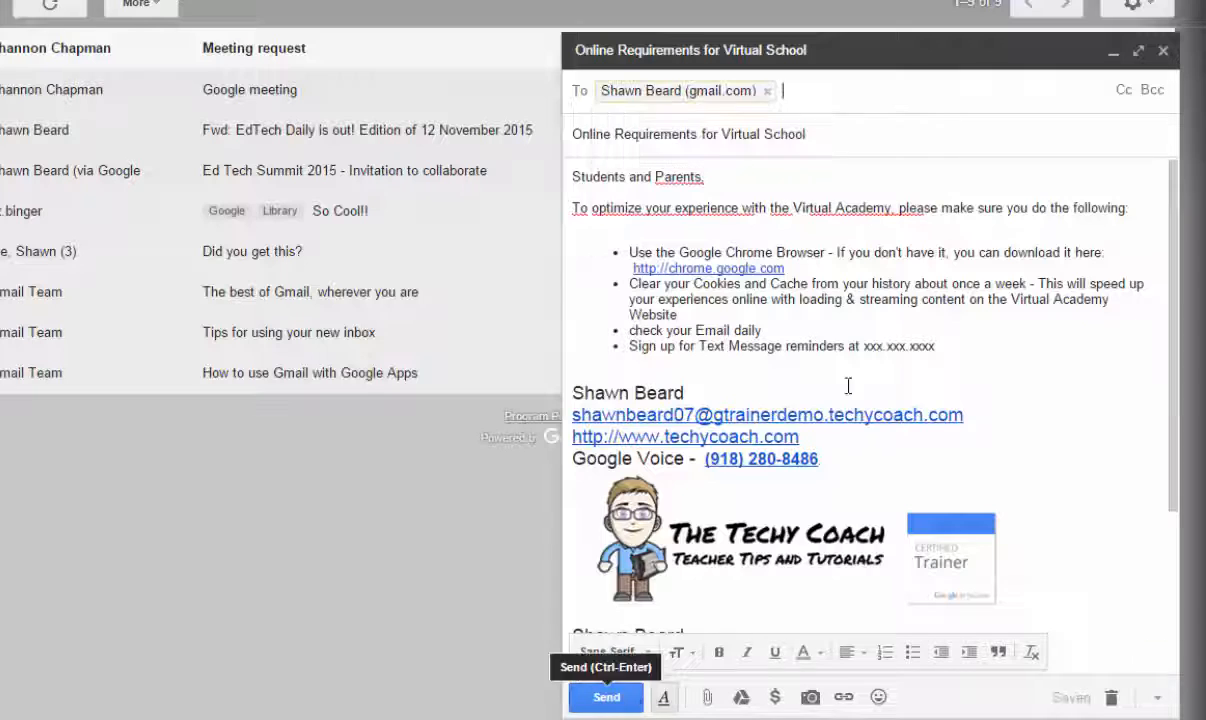
click(606, 696)
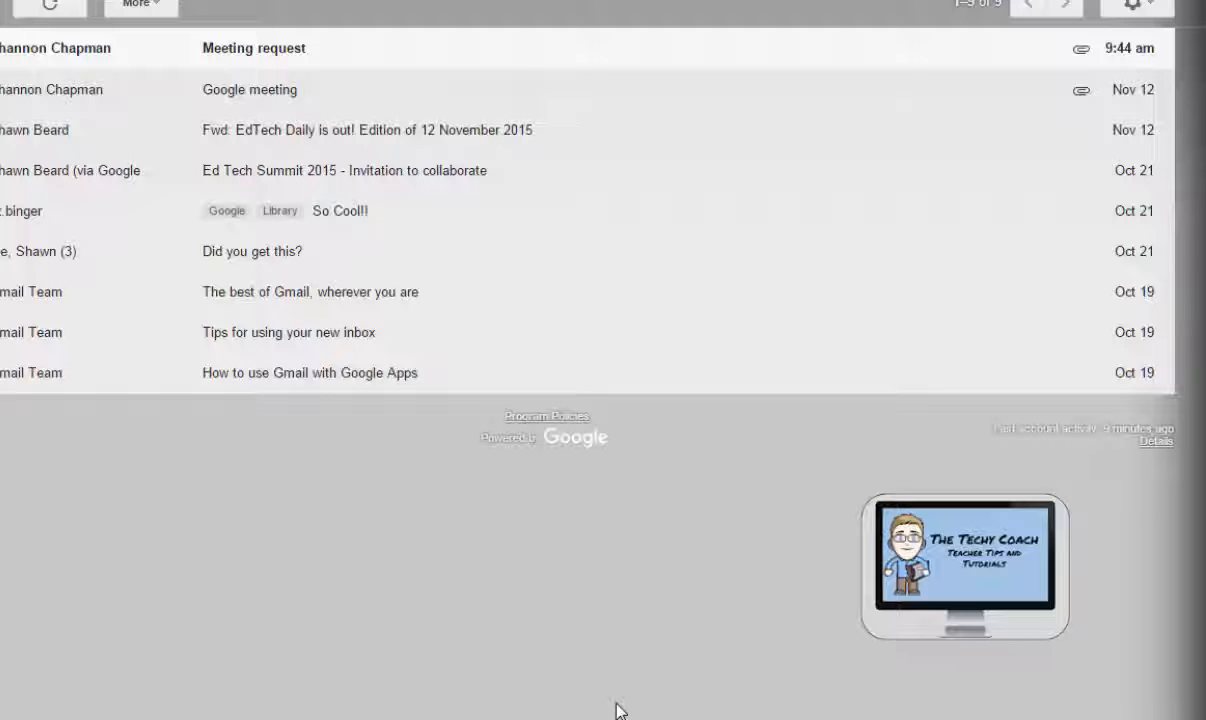
mouse_move(440, 632)
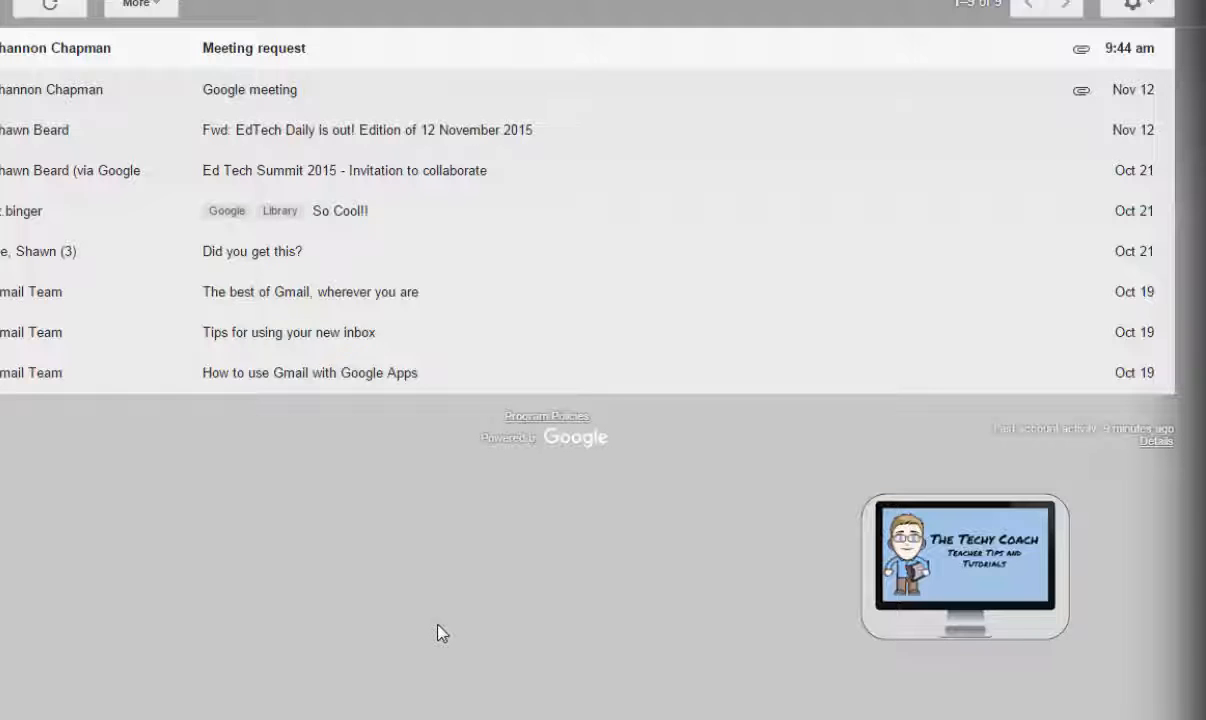
mouse_move(156, 556)
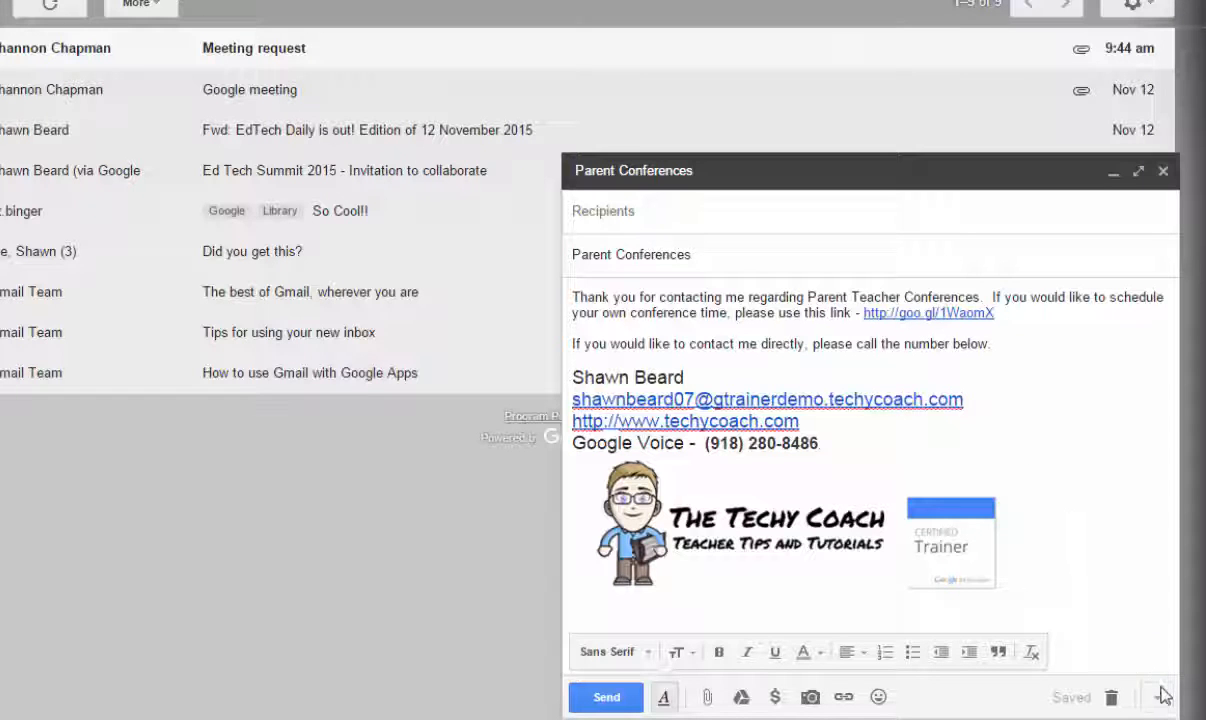
- Save the message as a canned response named 'Parent Conferences' and close the draft
click(1160, 690)
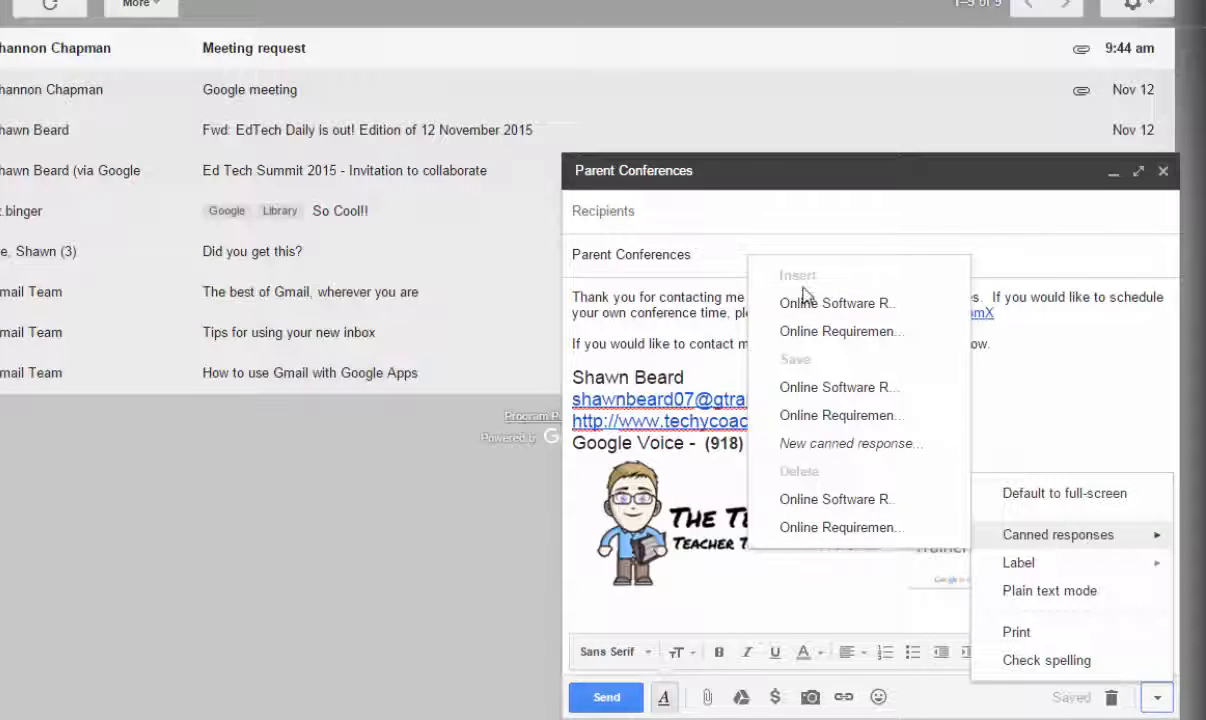
mouse_move(816, 446)
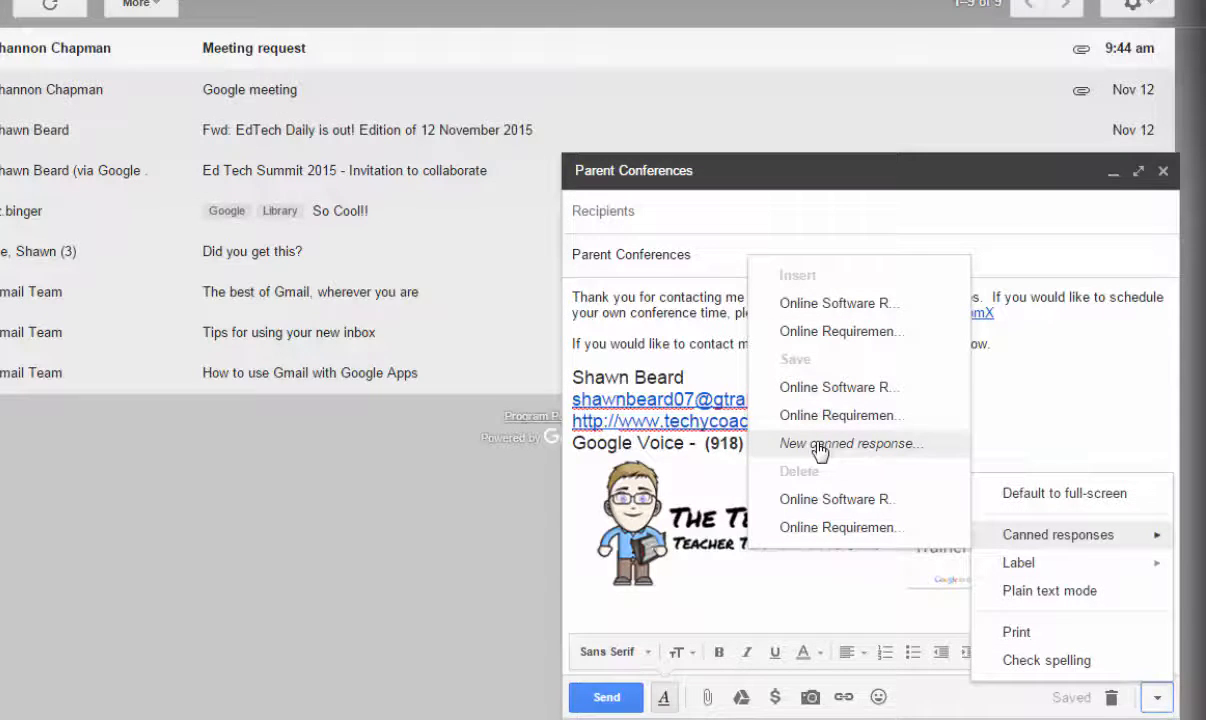
click(840, 444)
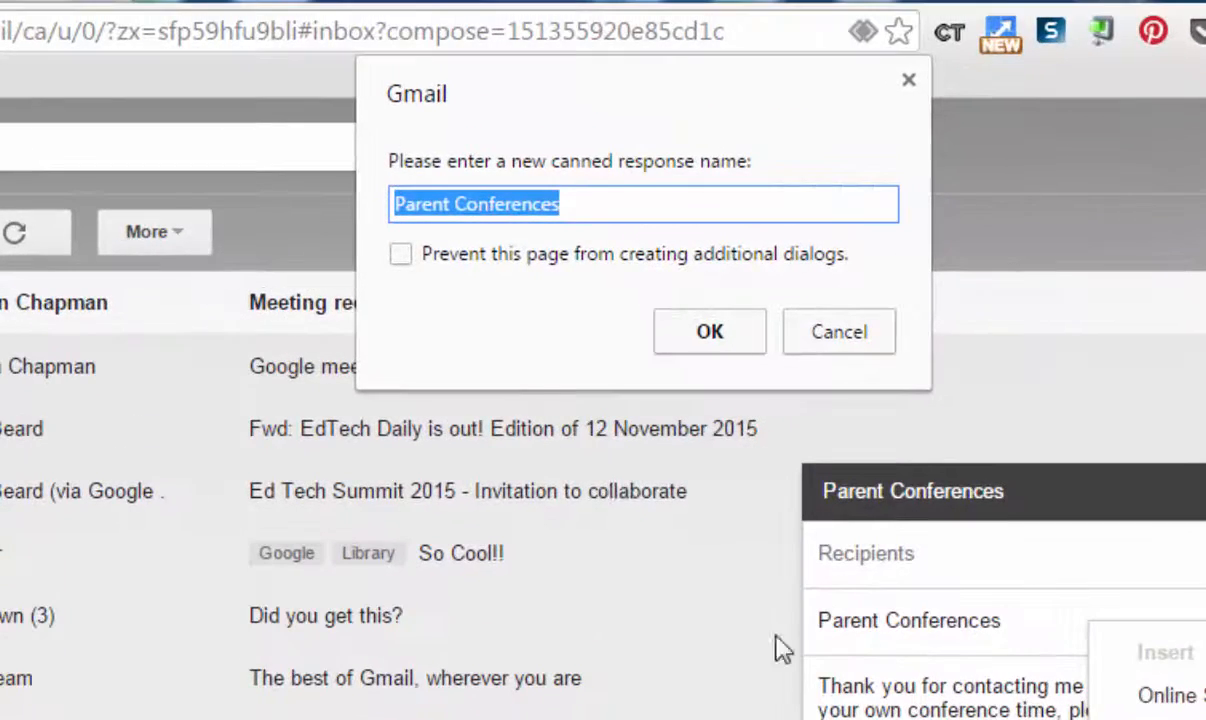
mouse_move(460, 224)
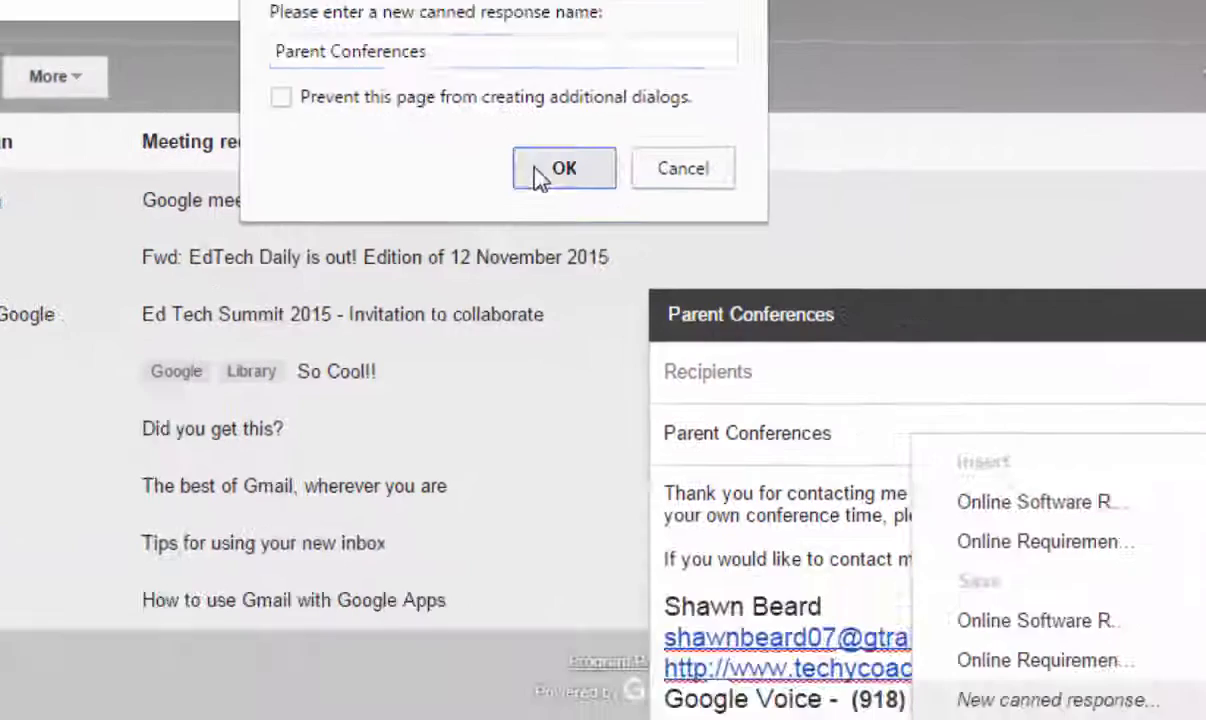
click(564, 168)
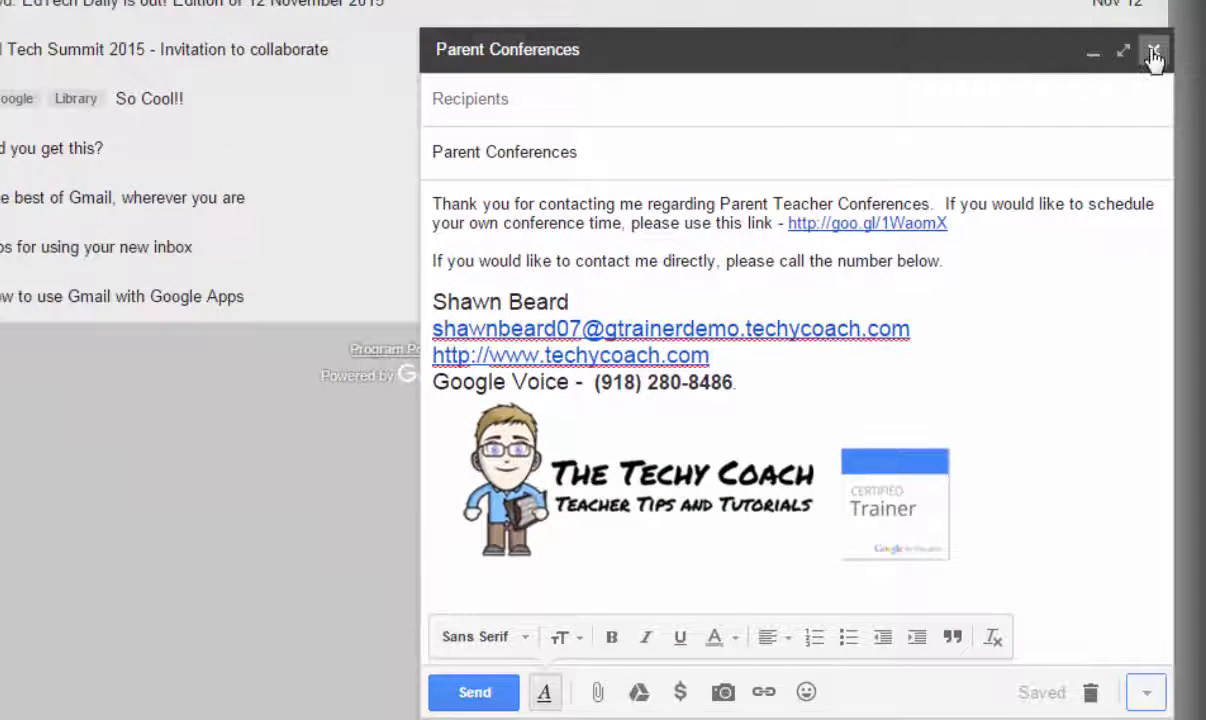
click(1156, 52)
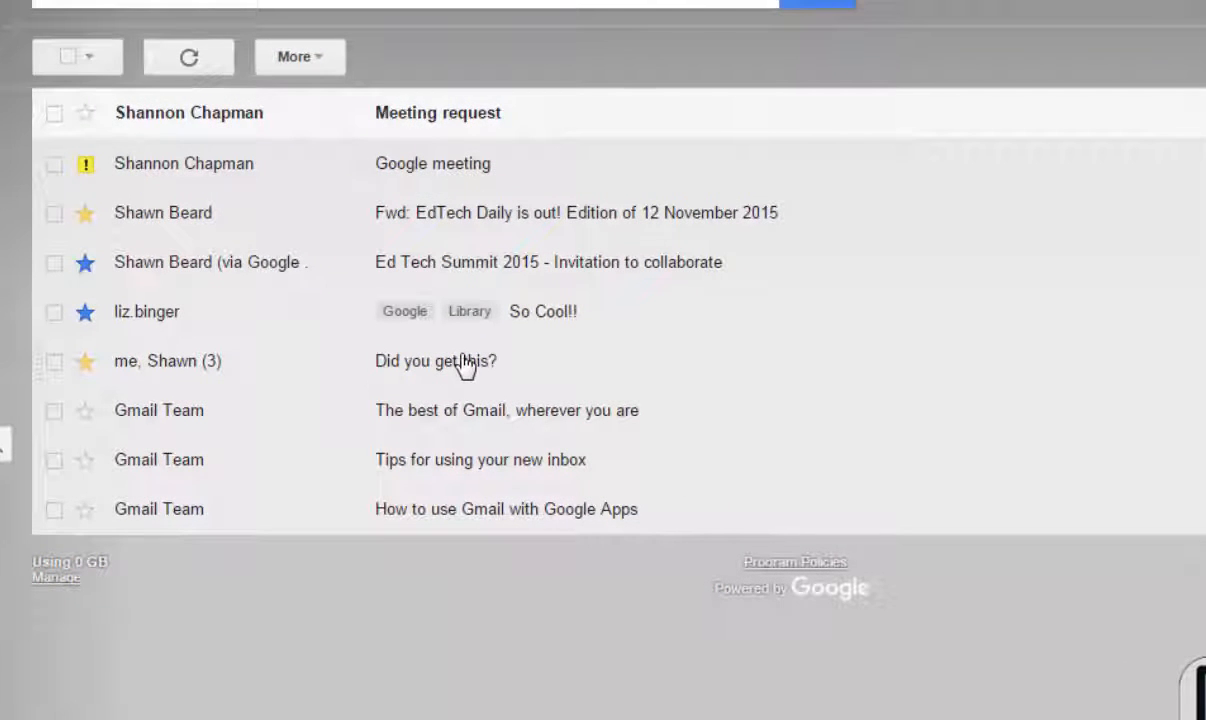
- Reply to 'Did you get this?' with the Parent Conferences canned response and send it
click(436, 362)
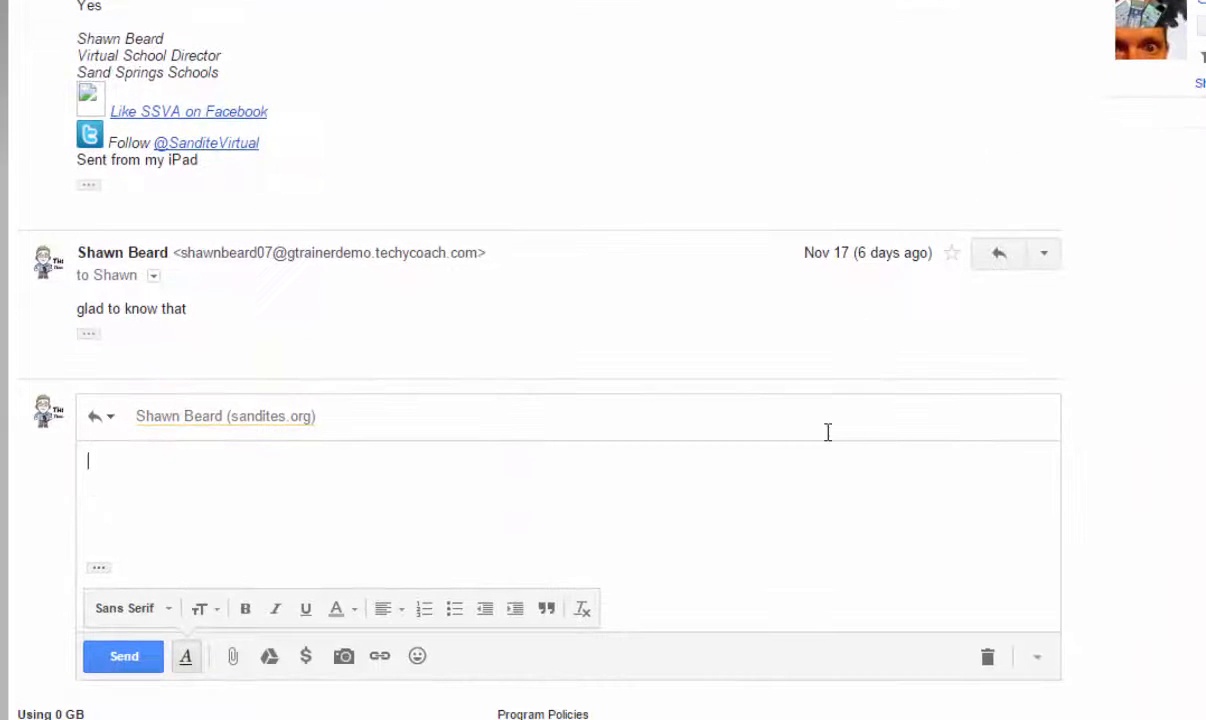
mouse_move(1036, 656)
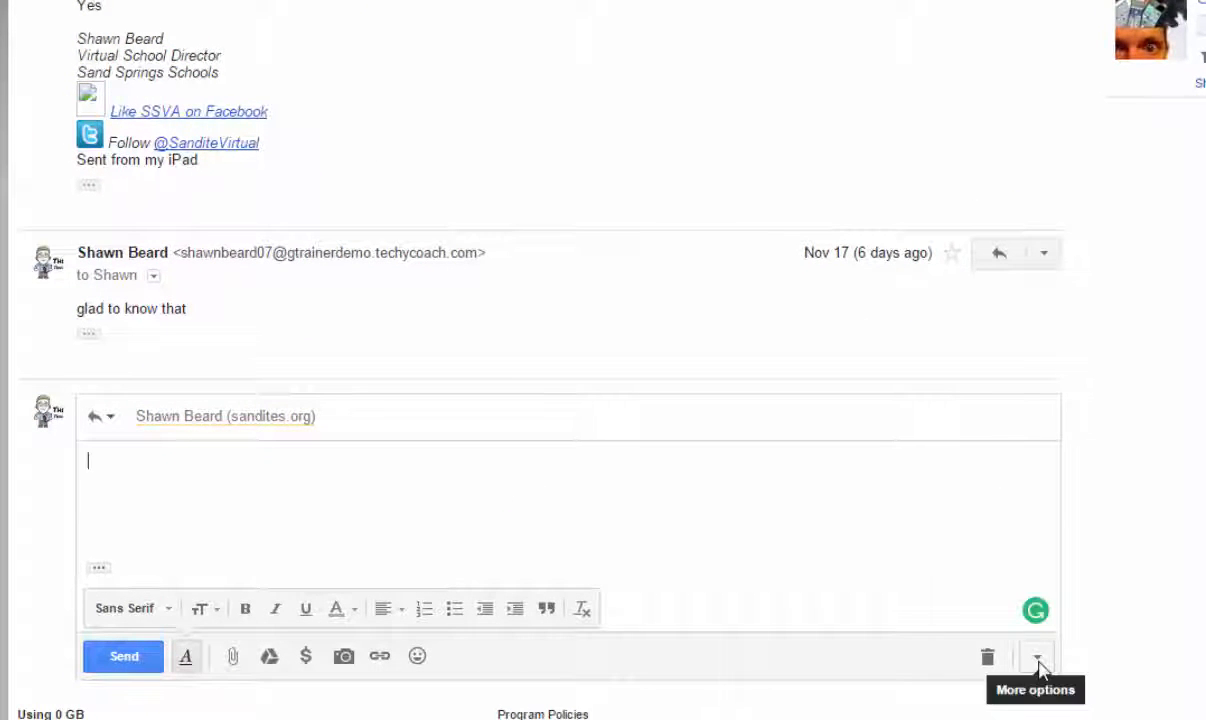
click(1036, 656)
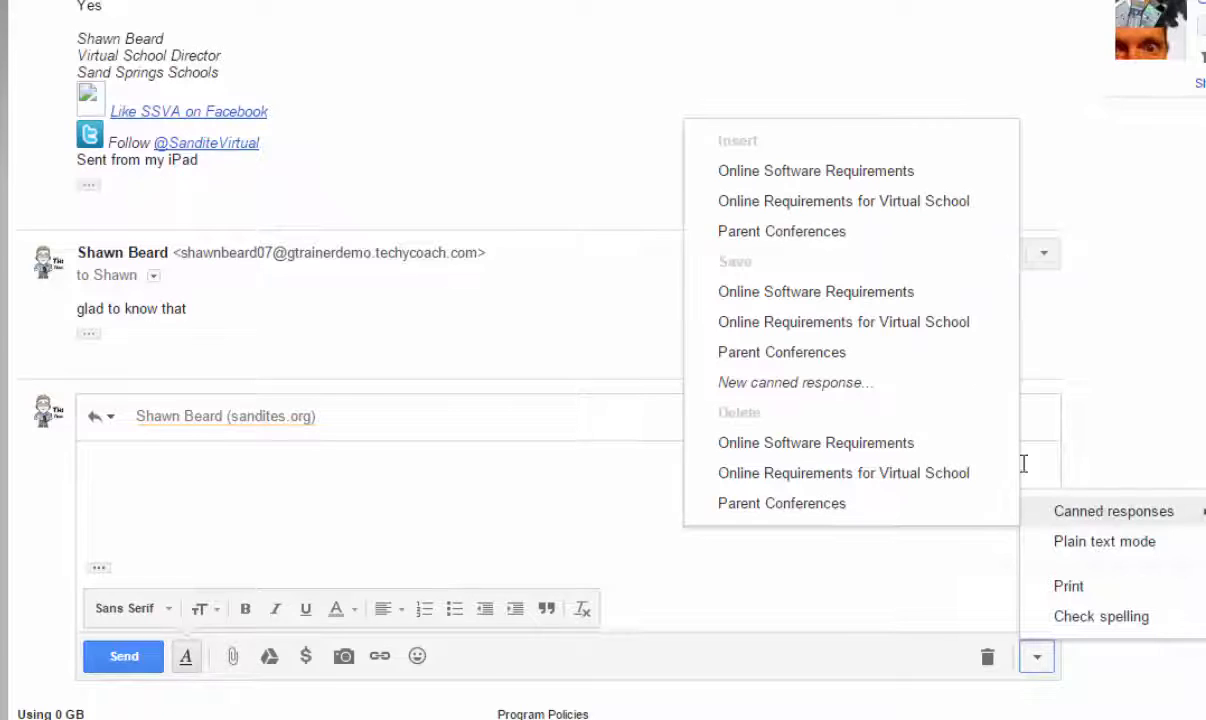
mouse_move(746, 244)
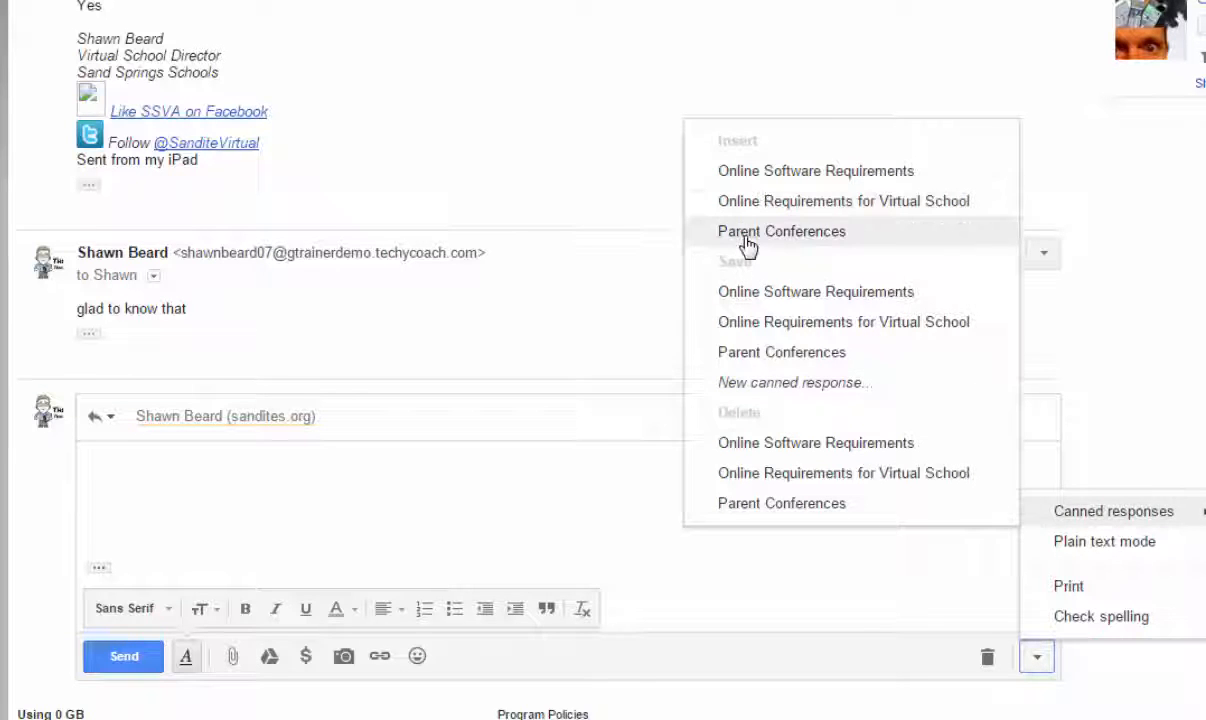
click(780, 232)
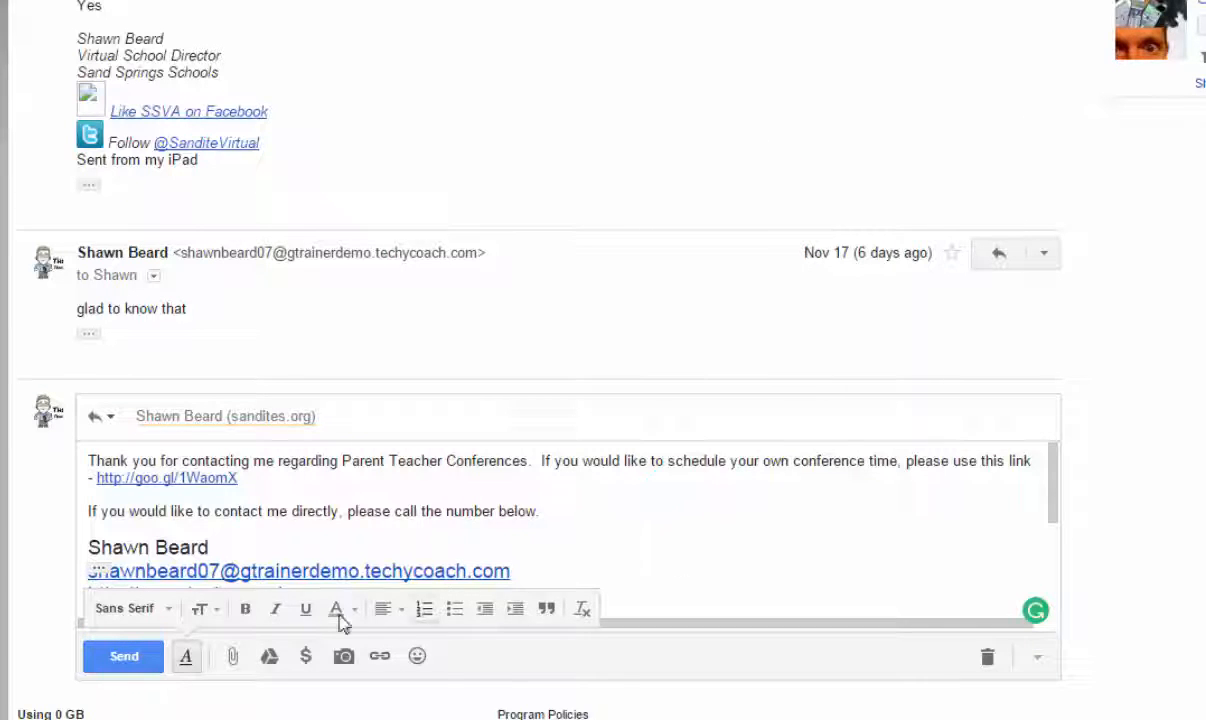
mouse_move(1104, 460)
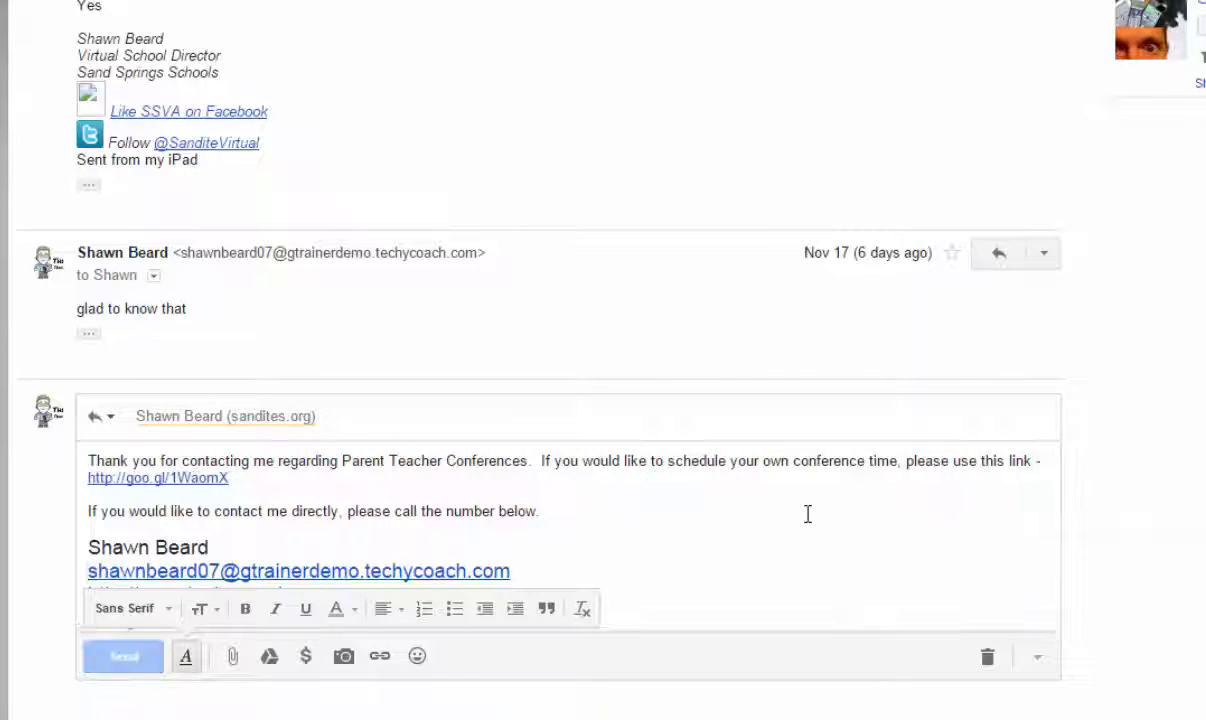
click(122, 656)
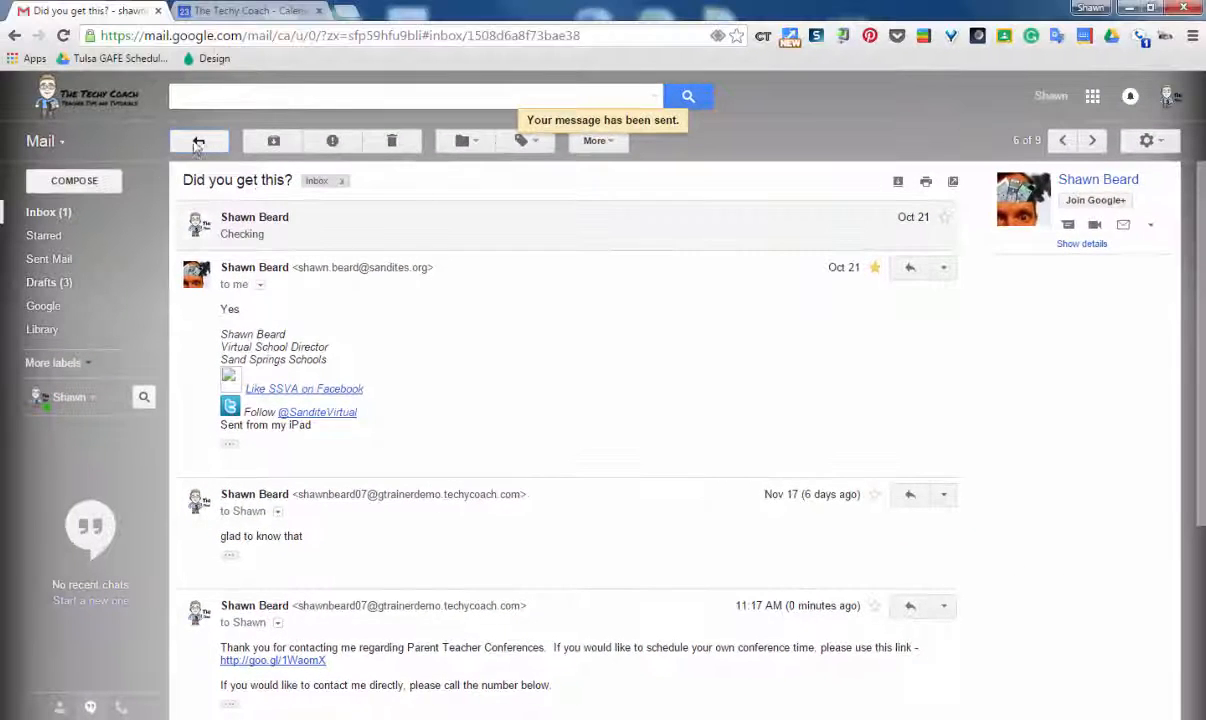
click(198, 140)
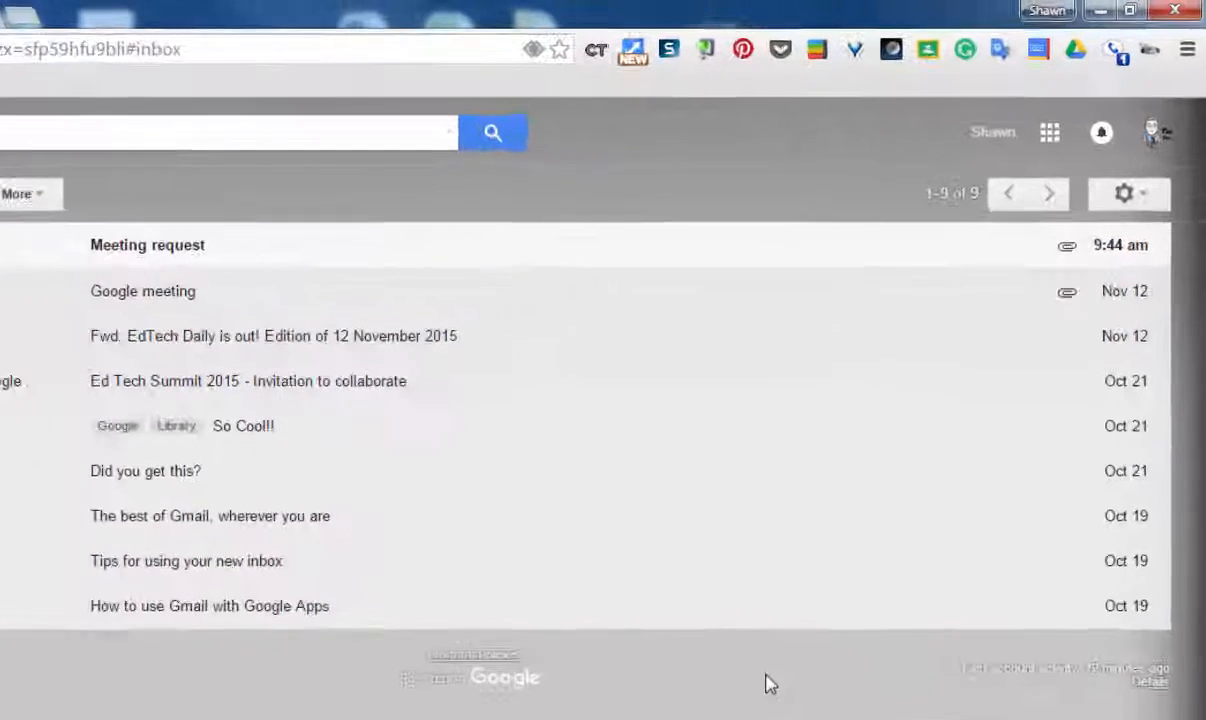
mouse_move(1128, 204)
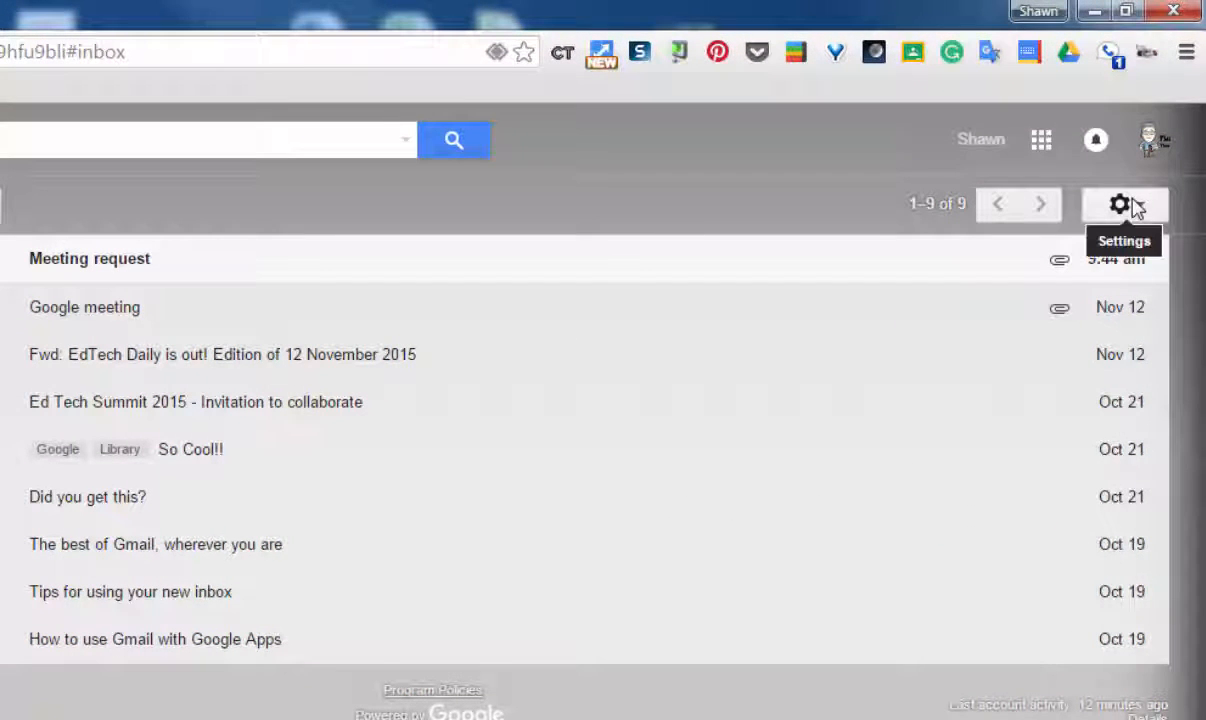
- Bring up the gear settings menu over the inbox
click(1120, 204)
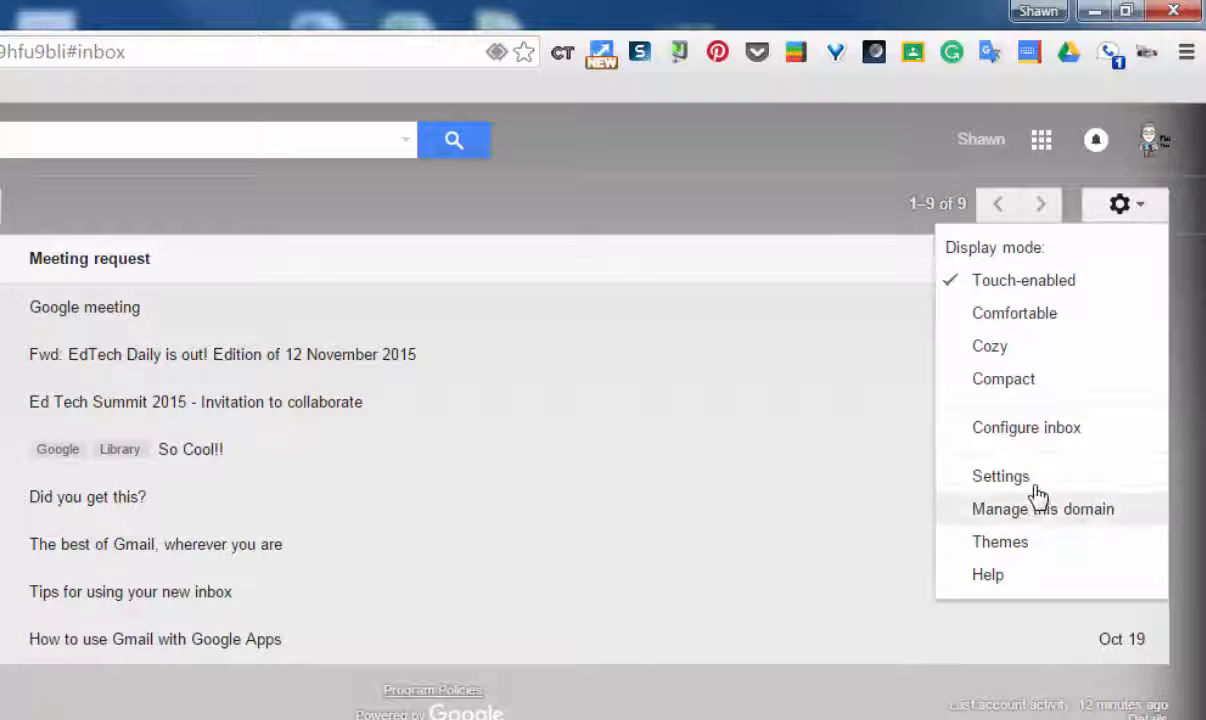
- Go to Gmail's full settings page from the gear menu
click(1000, 476)
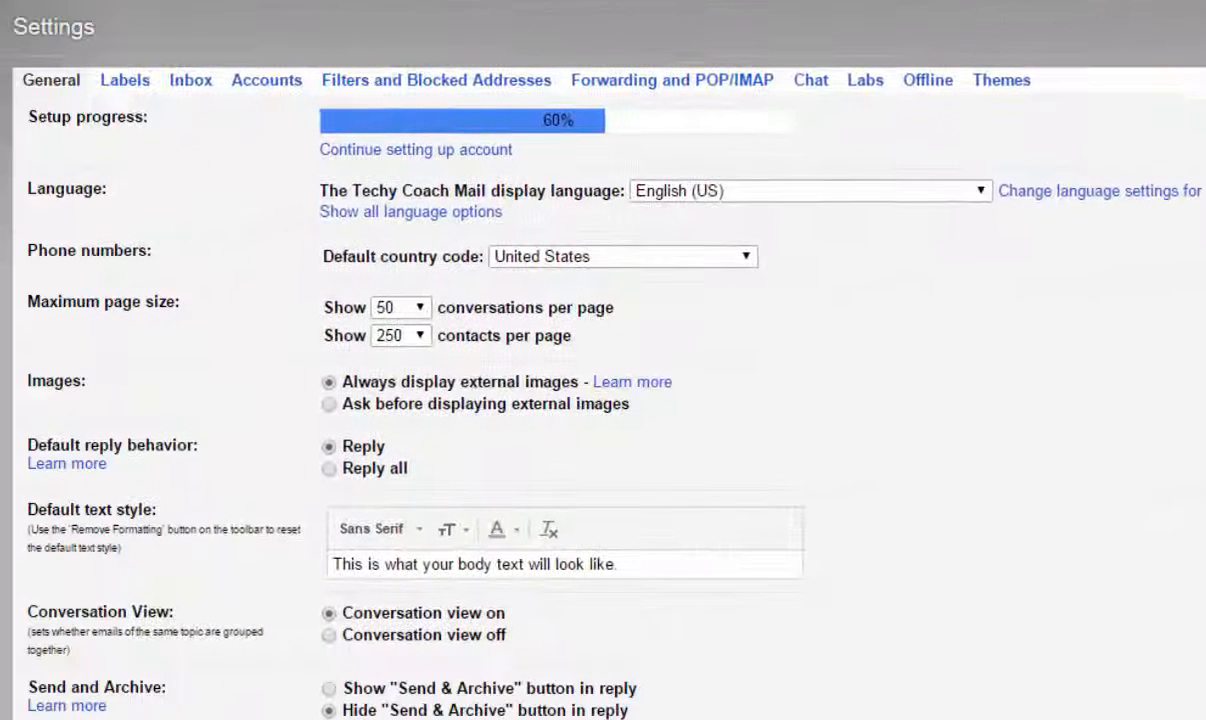
mouse_move(384, 96)
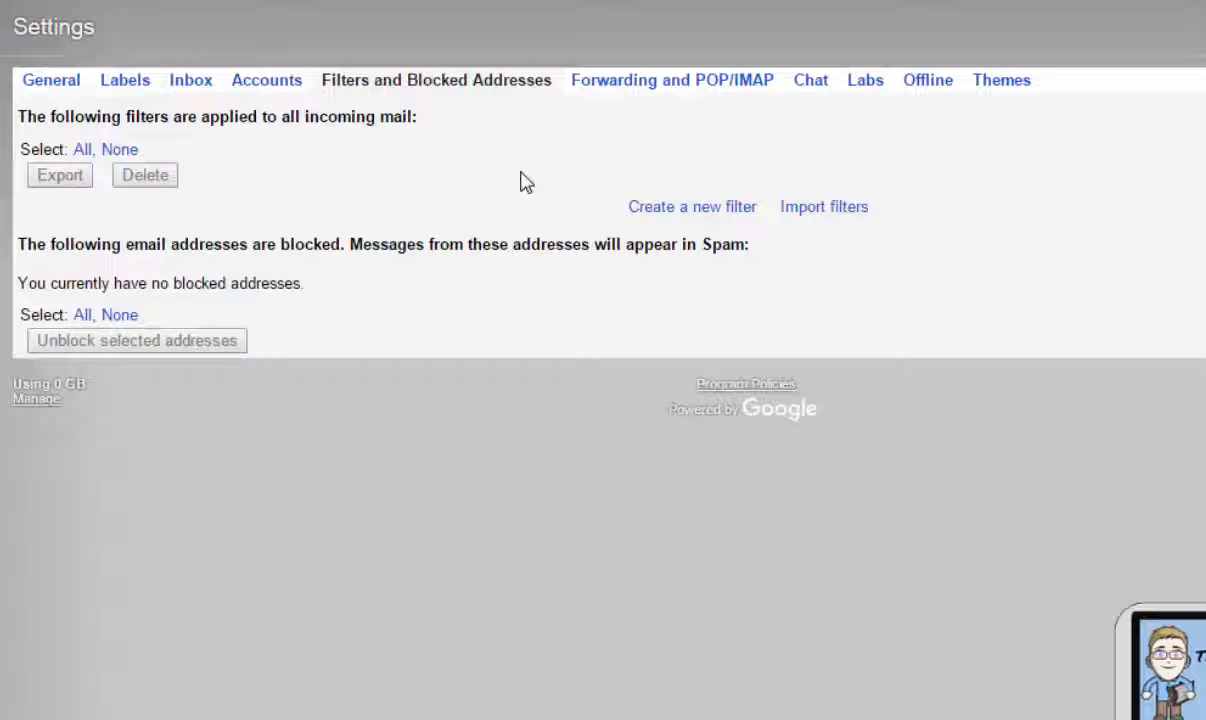
mouse_move(530, 212)
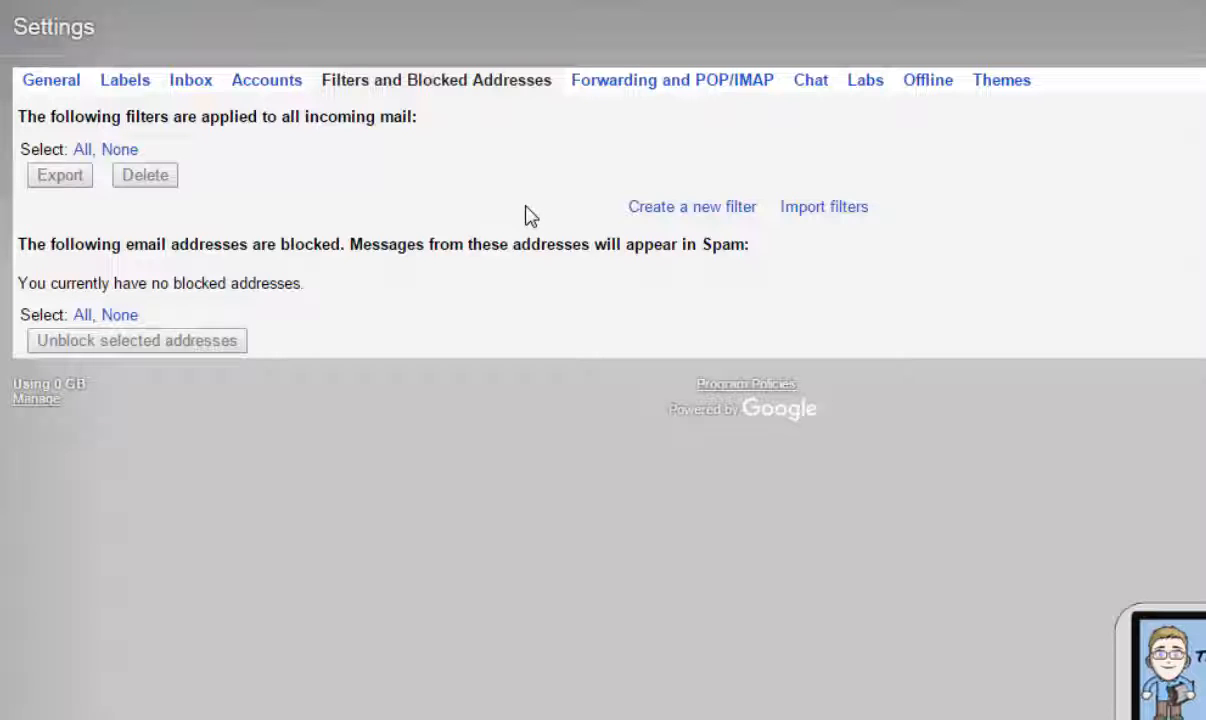
mouse_move(580, 226)
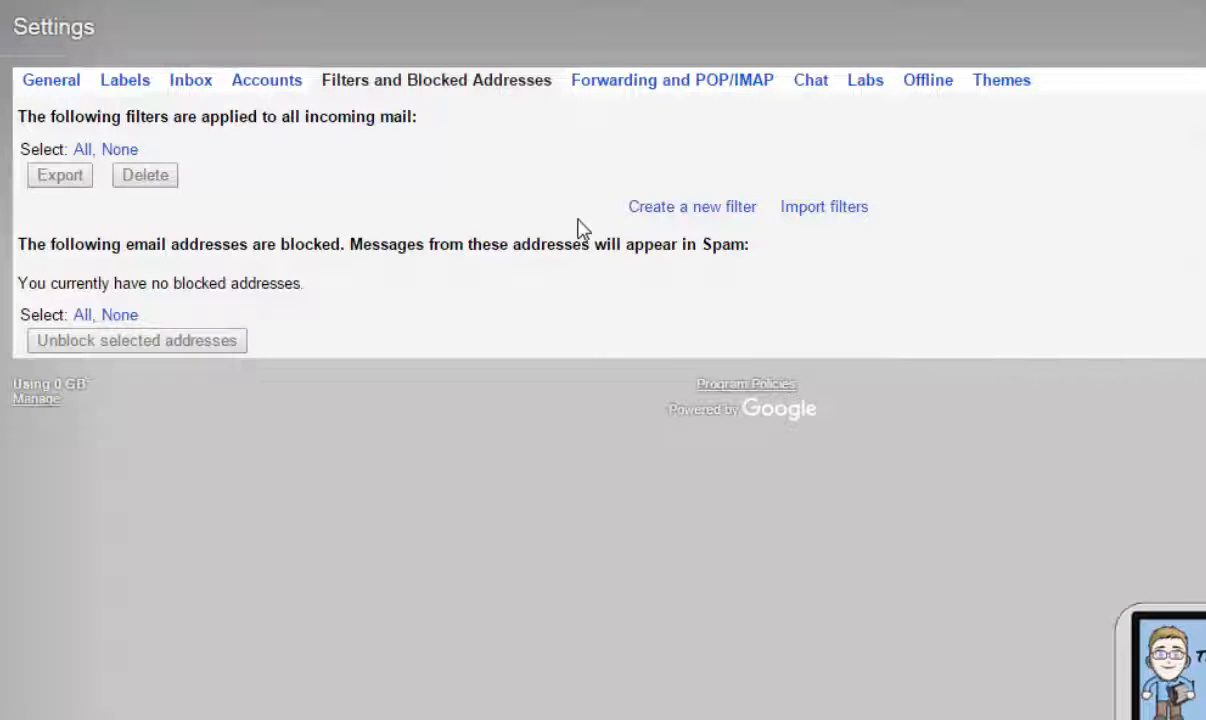
- Start a new filter with Has the words 'parent teacher conference' and proceed to its actions
click(692, 206)
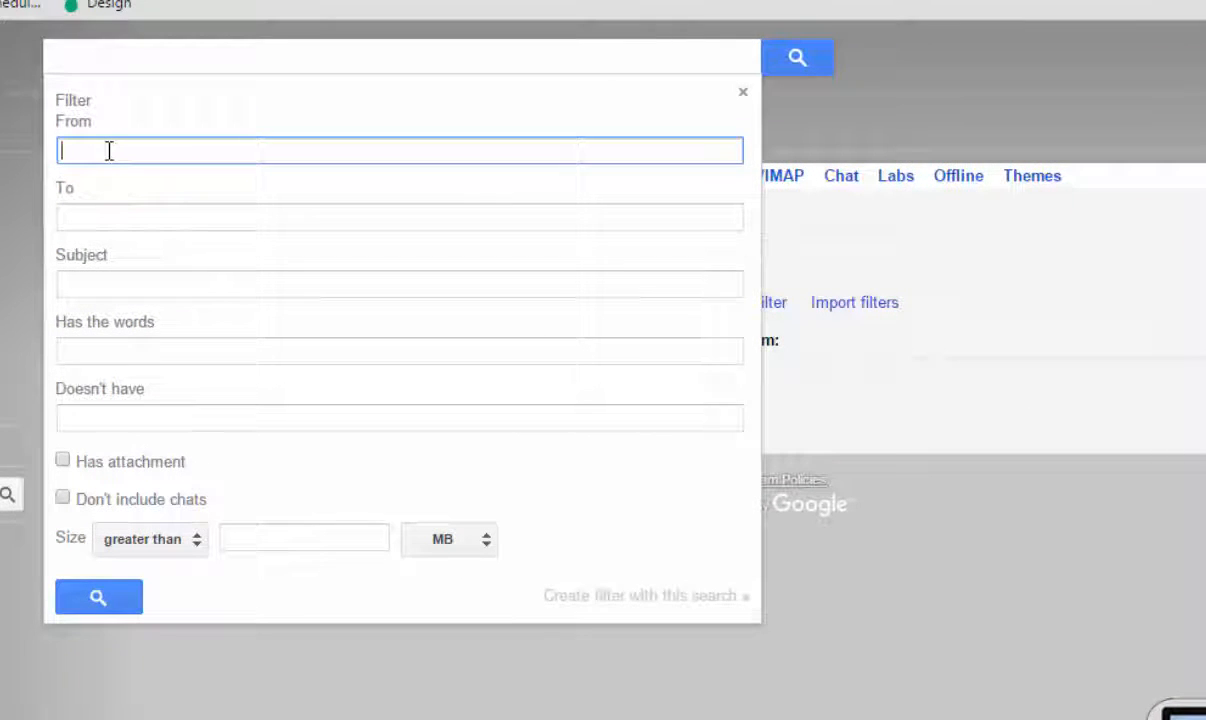
mouse_move(140, 292)
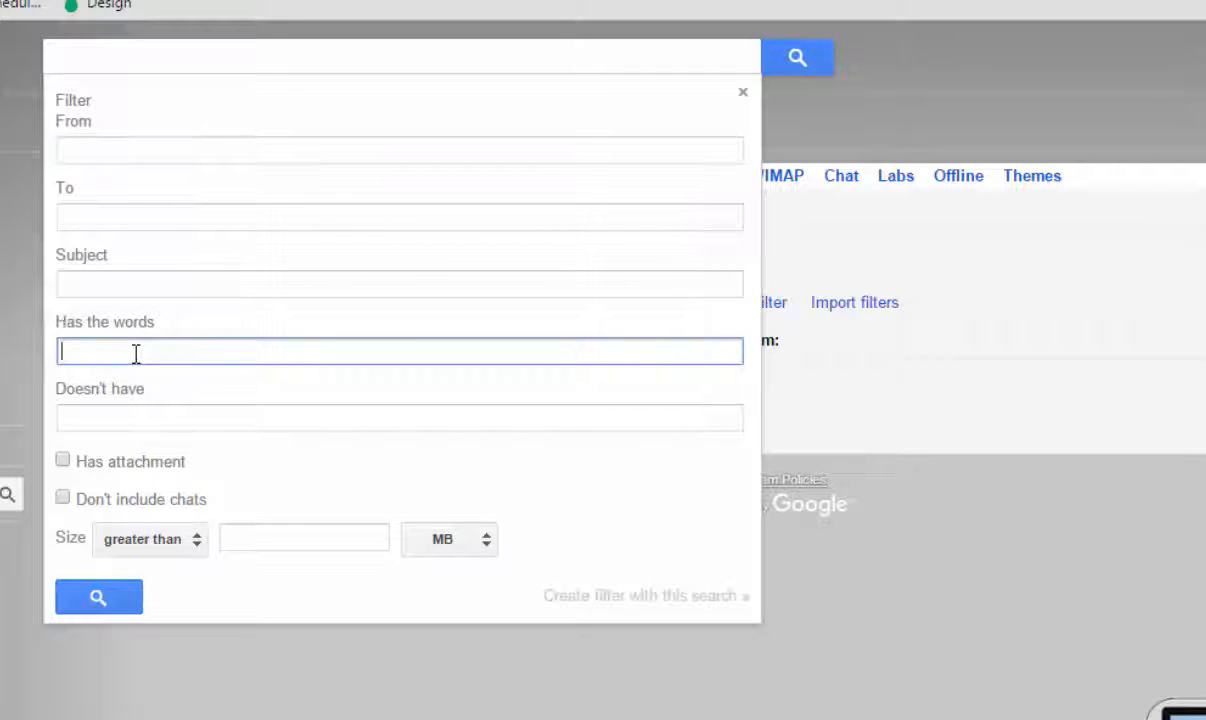
text(parent t)
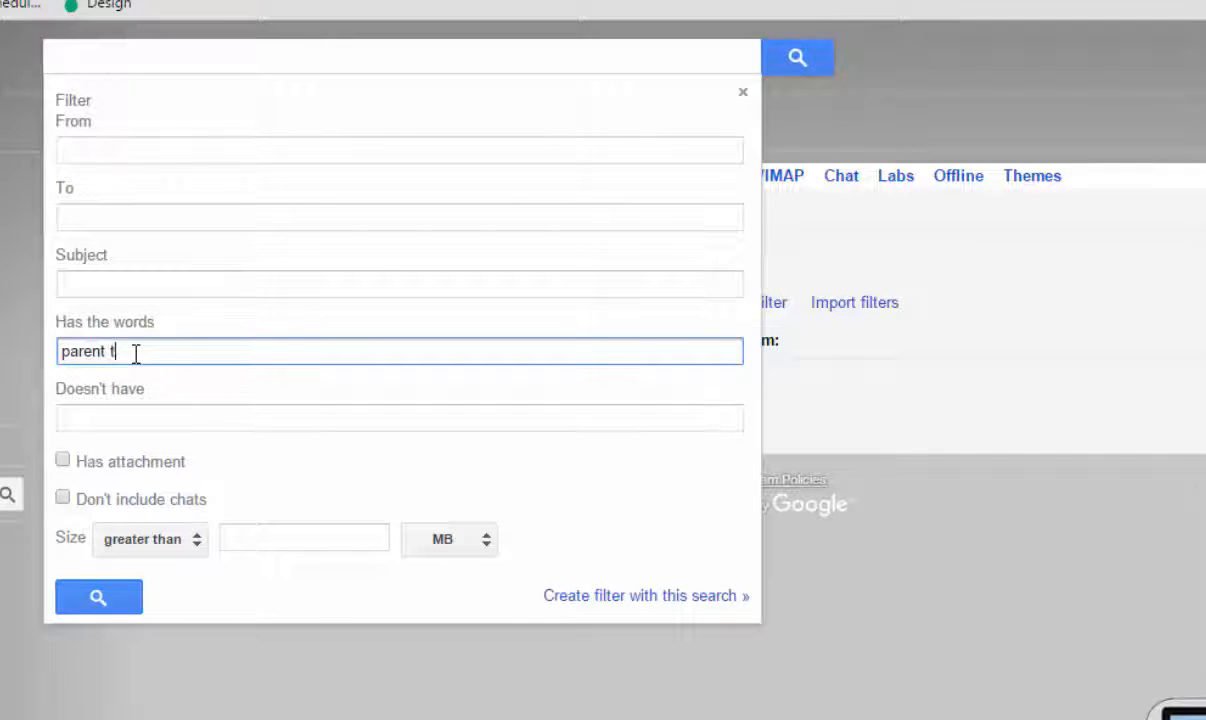
text(eacher conference)
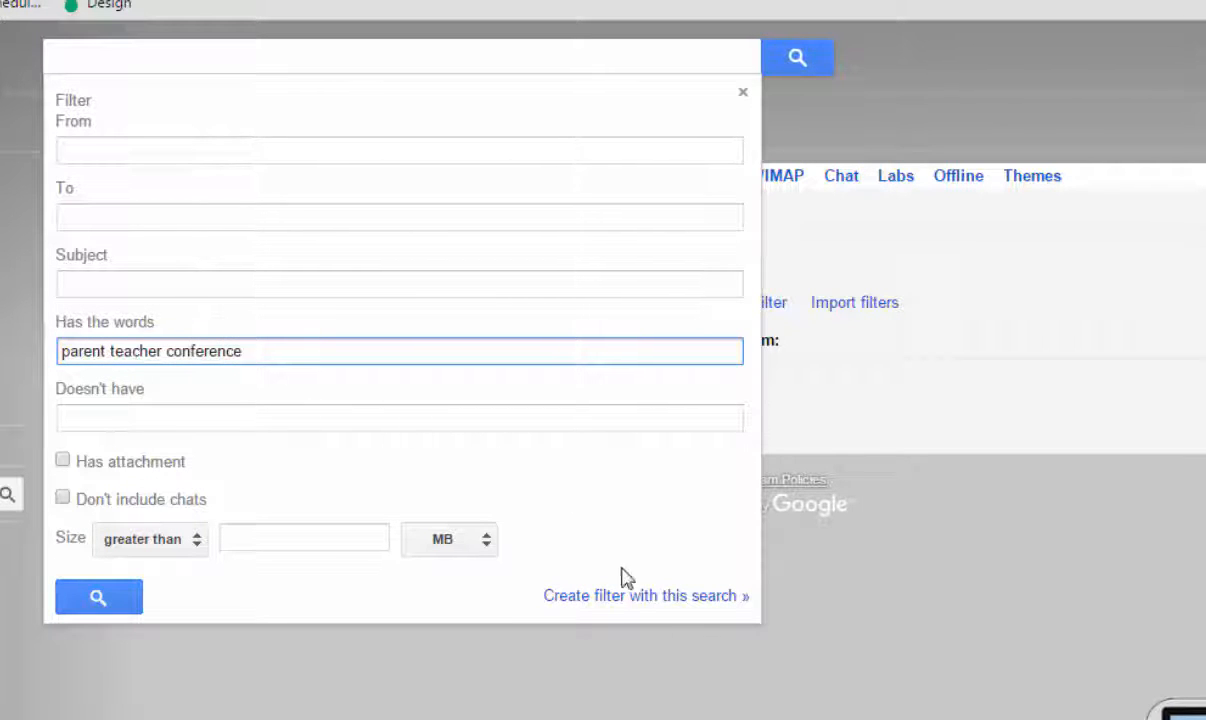
click(646, 596)
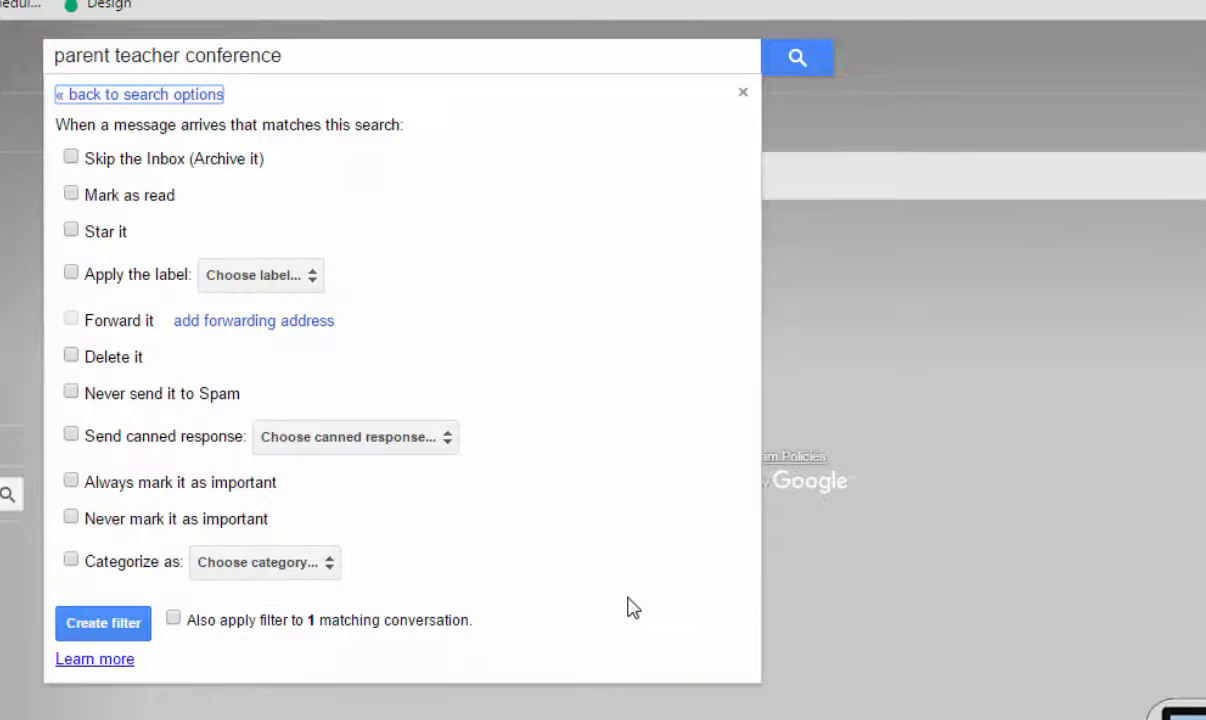
- Have the filter send the Parent Conferences canned response, apply it to the 1 matching conversation, and create it
click(70, 436)
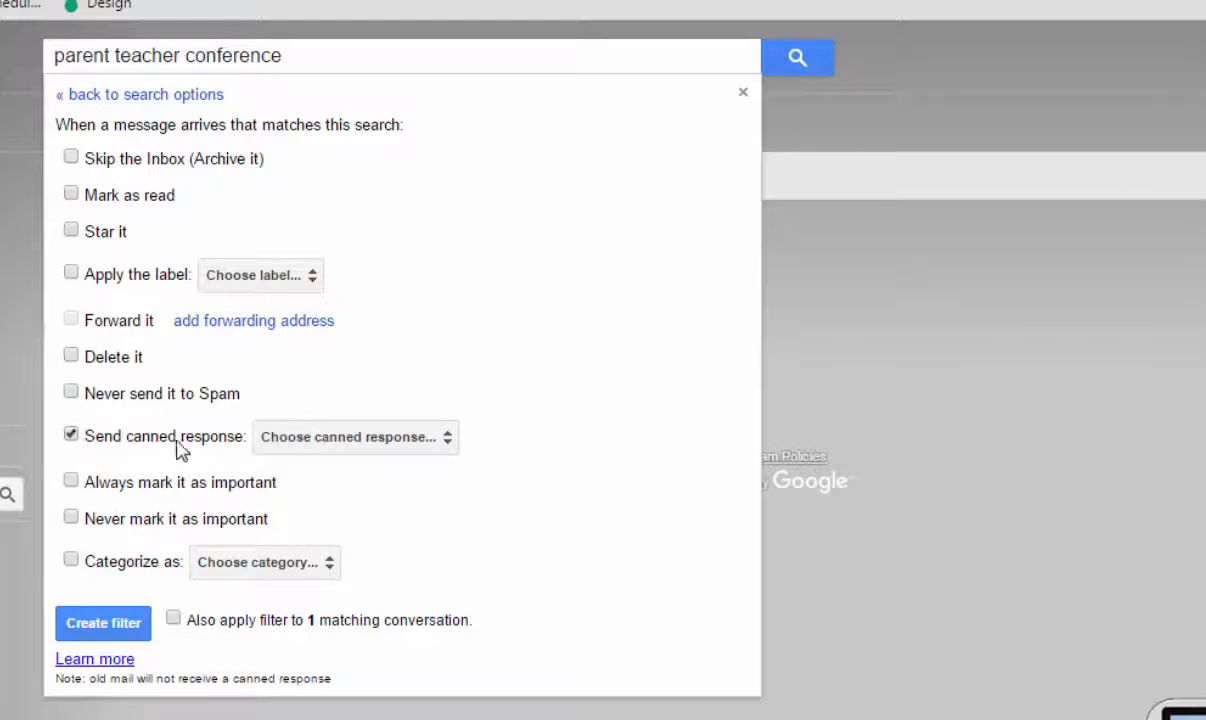
mouse_move(450, 448)
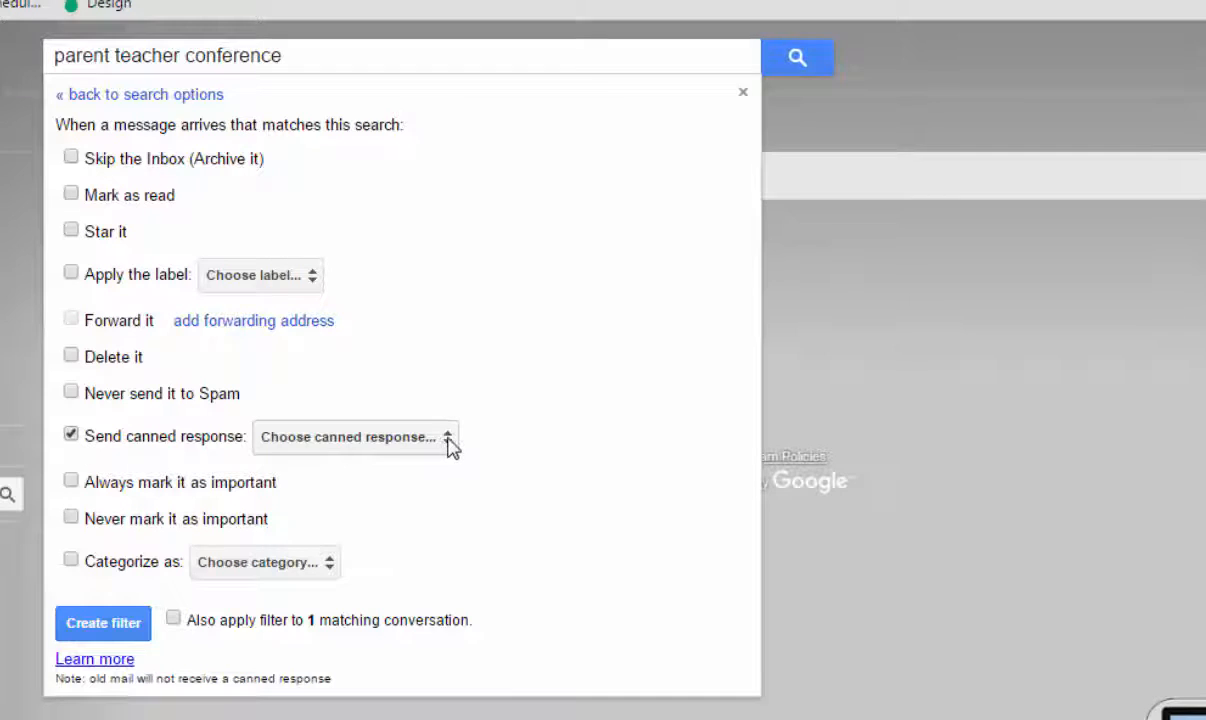
click(354, 436)
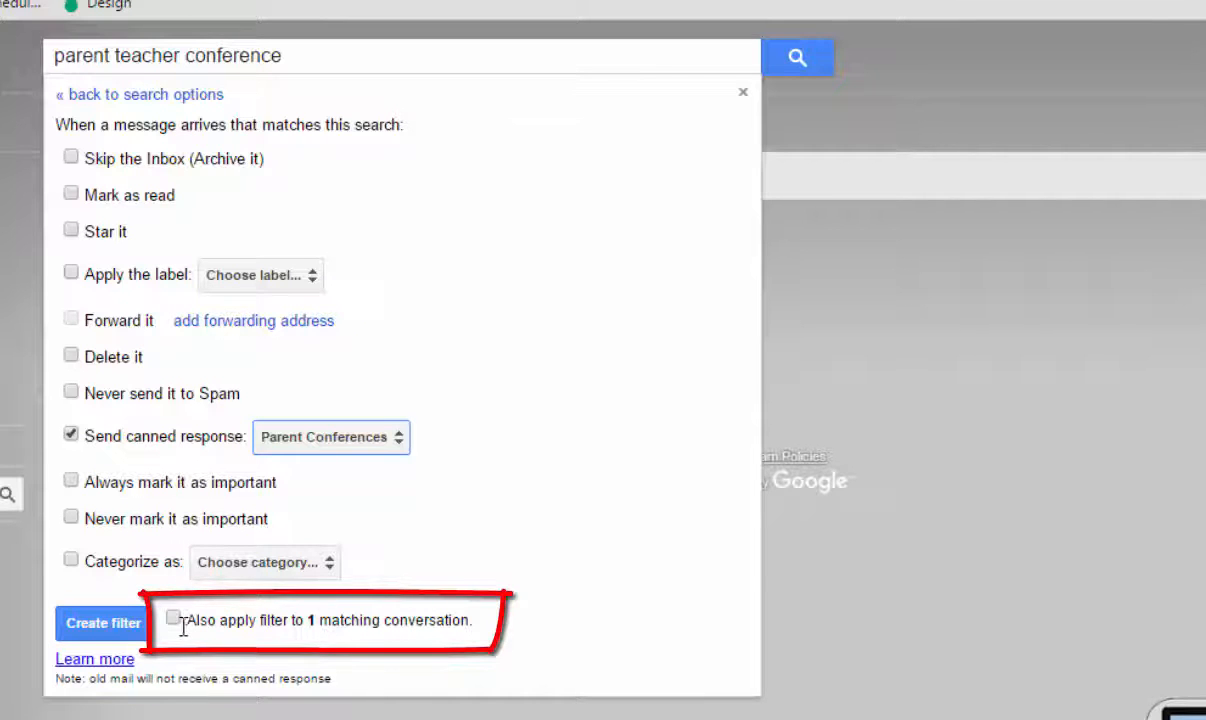
click(176, 620)
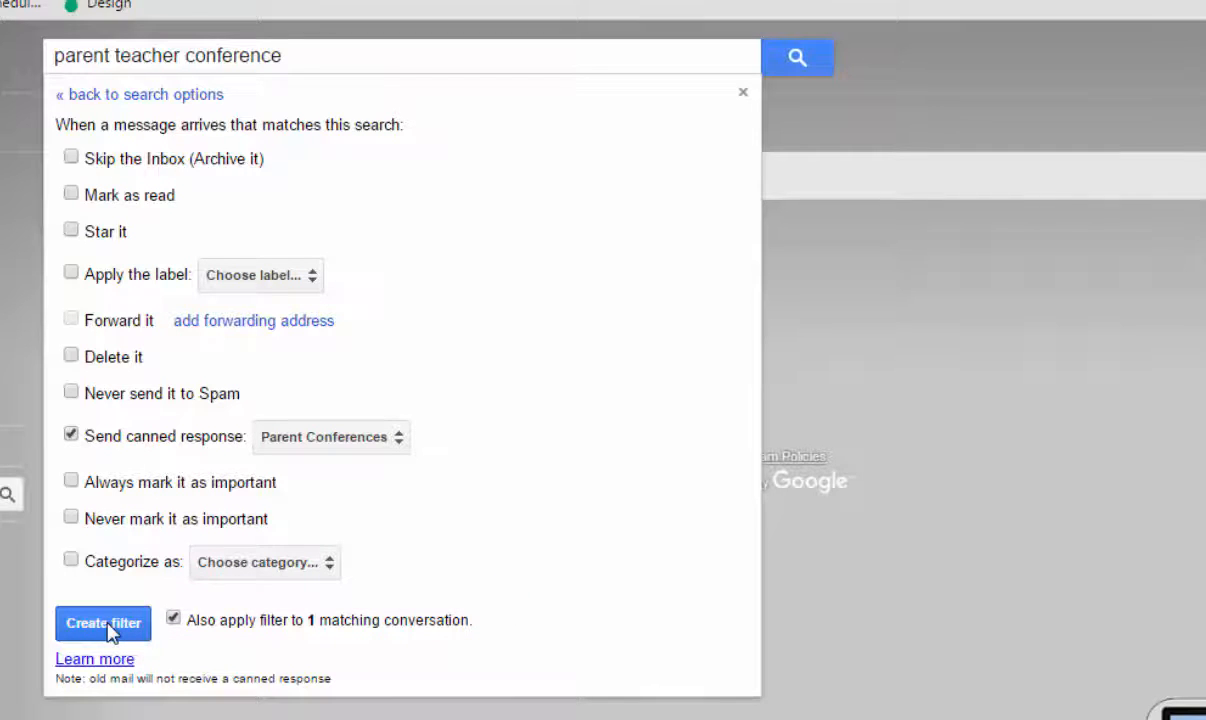
click(104, 624)
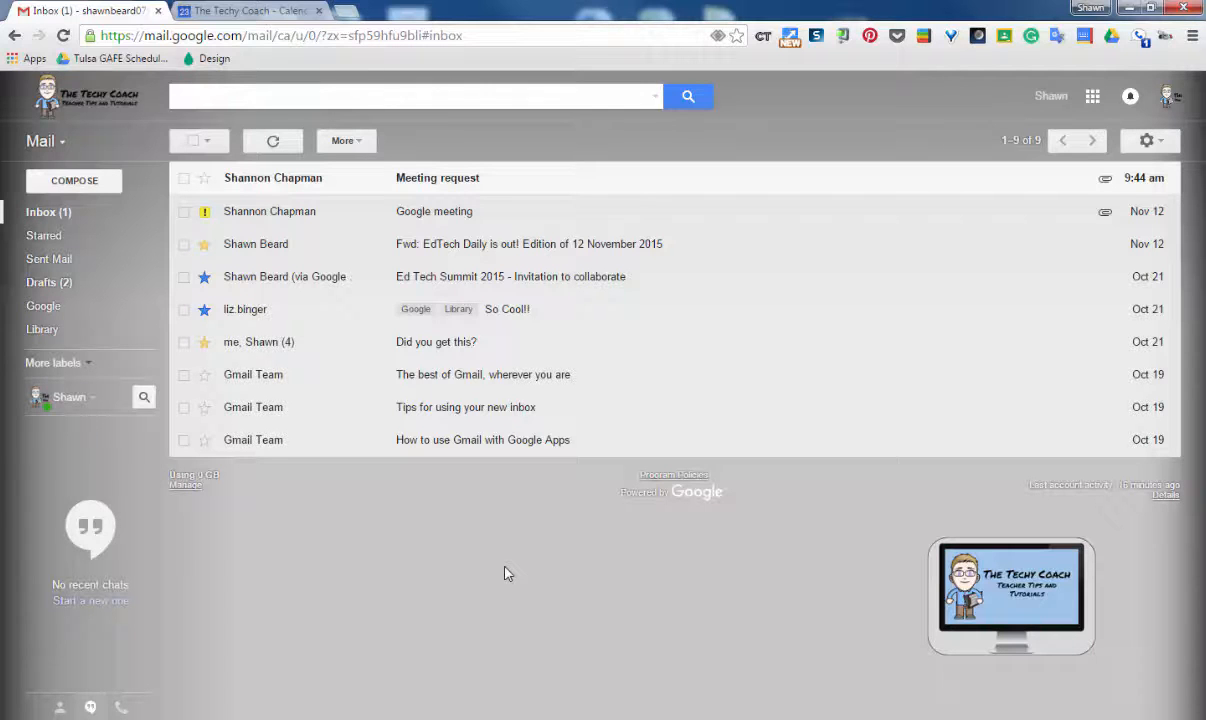
mouse_move(480, 564)
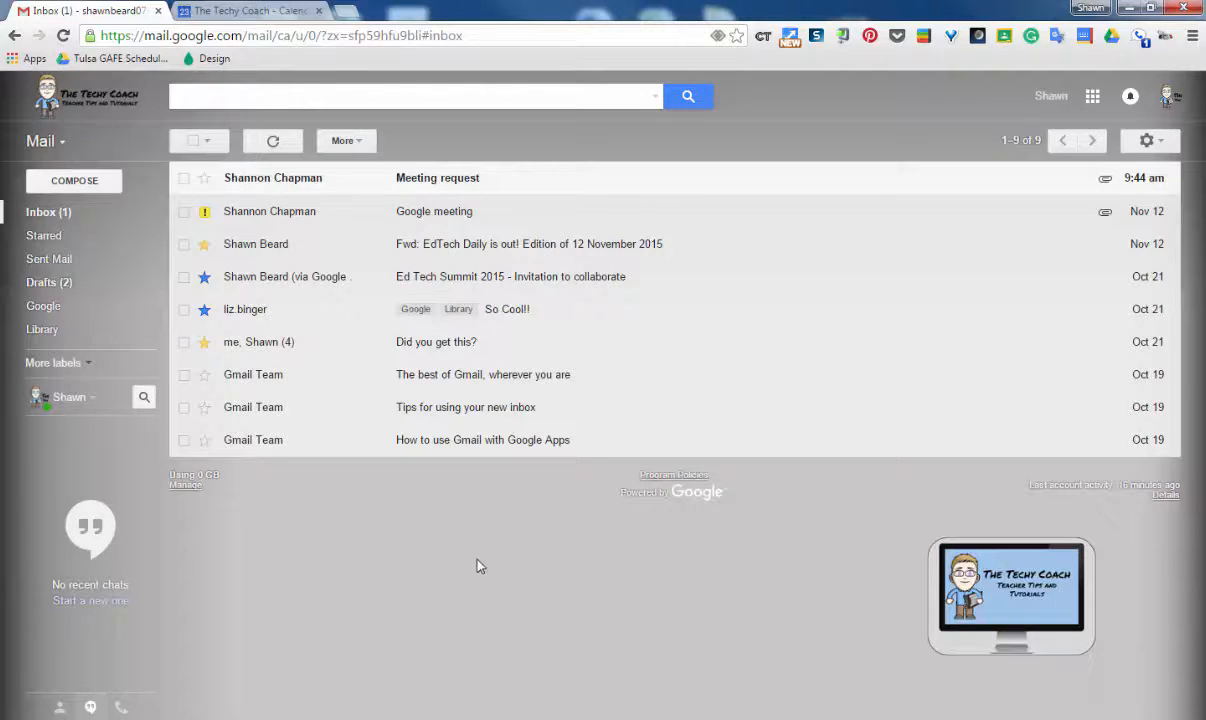